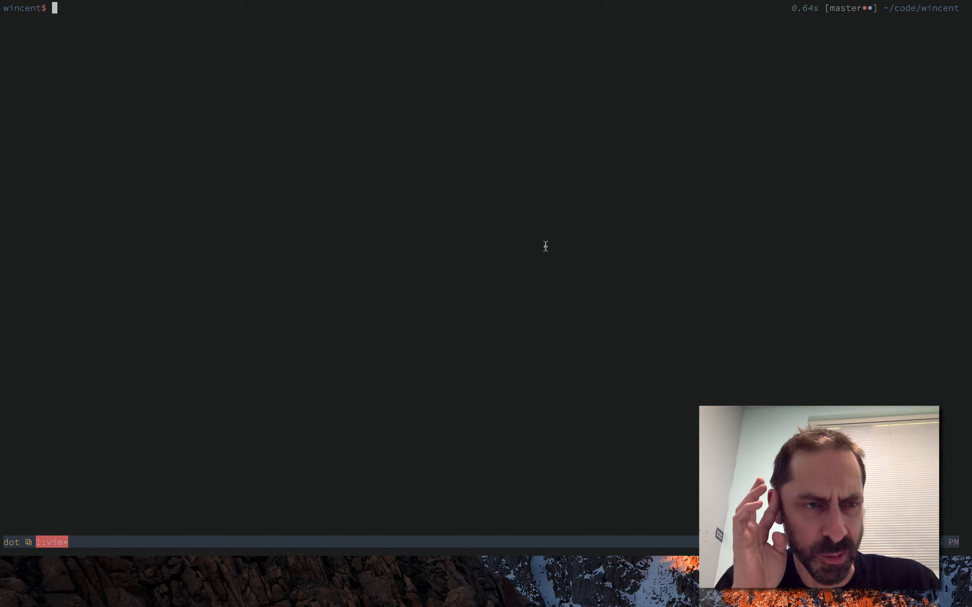
# Show git log, then page through git diff 24f1809^..24f1809 for the sort-entries commit
pyautogui.press('g')
pyautogui.write('git')
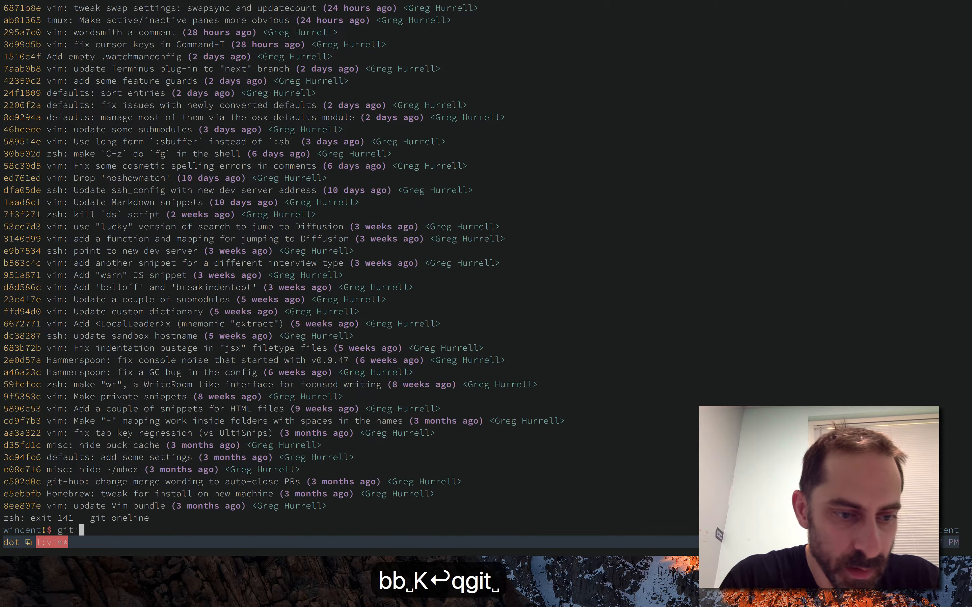
pyautogui.write('diff 24f1809')
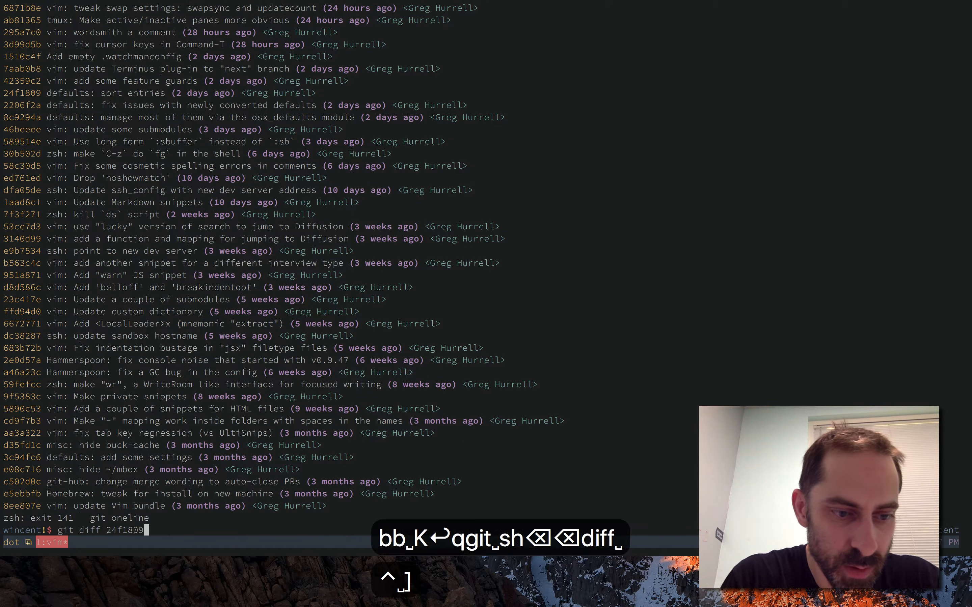
pyautogui.write('..24f1809')
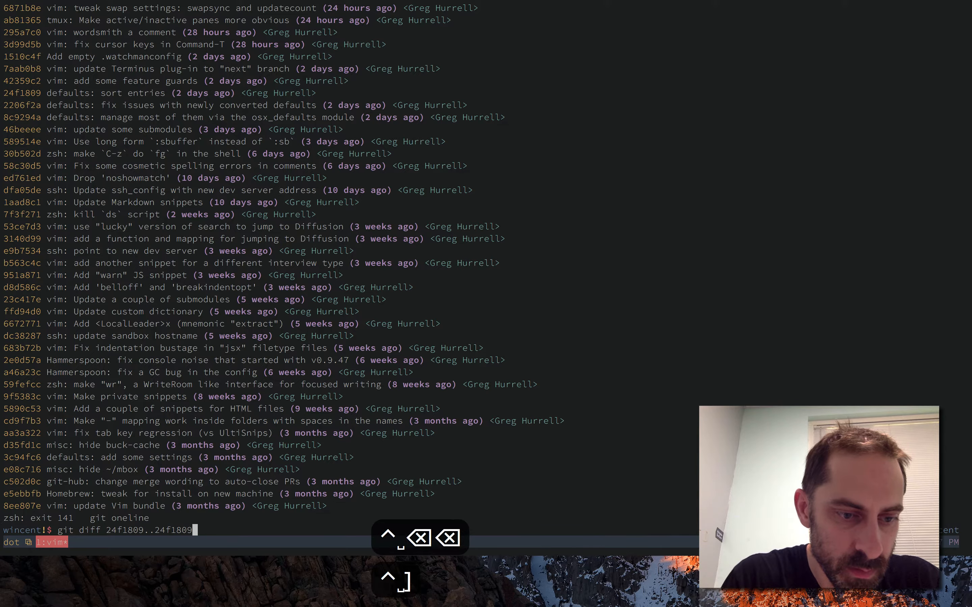
pyautogui.press('Return')
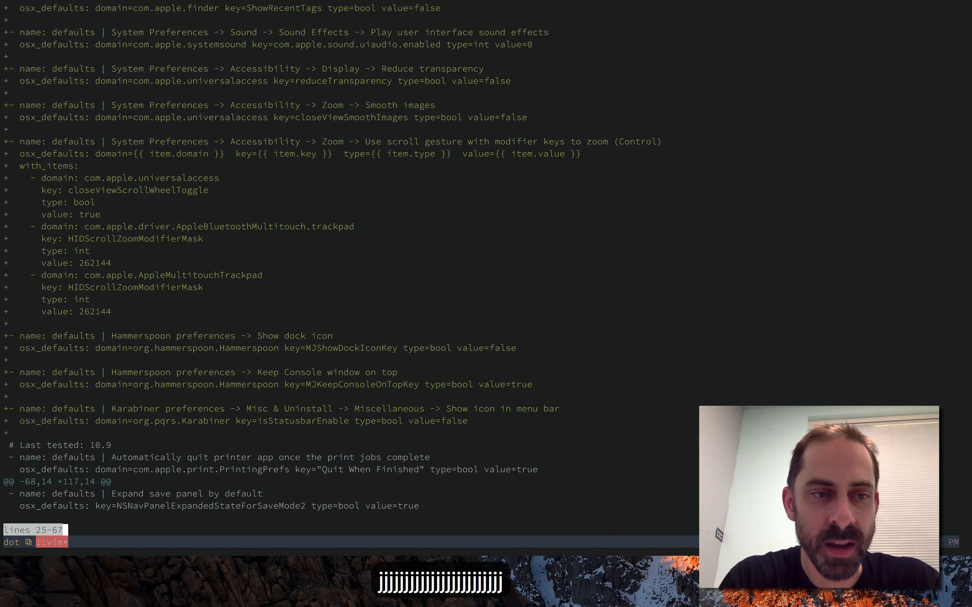
pyautogui.scroll(-3)
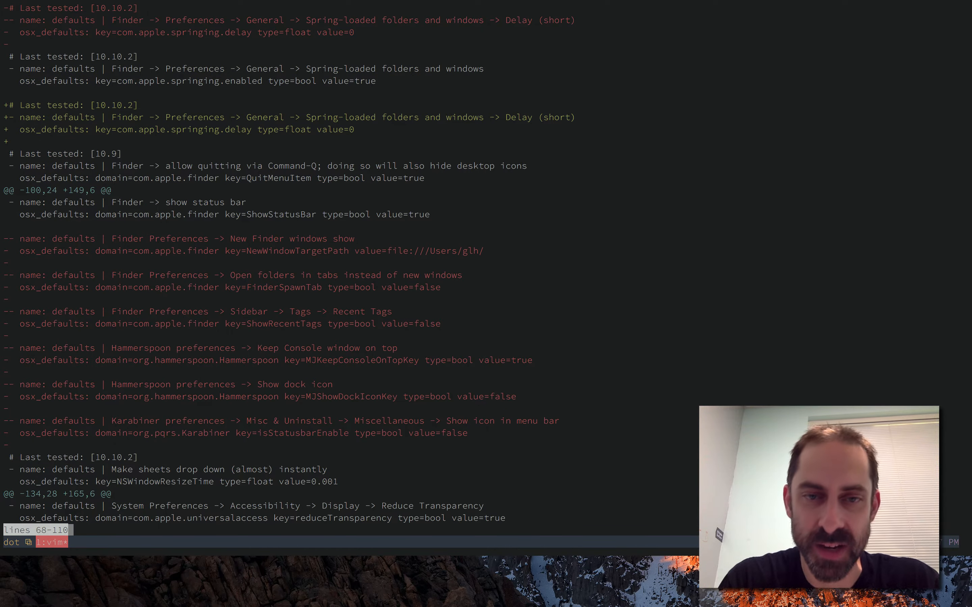
pyautogui.press('k')
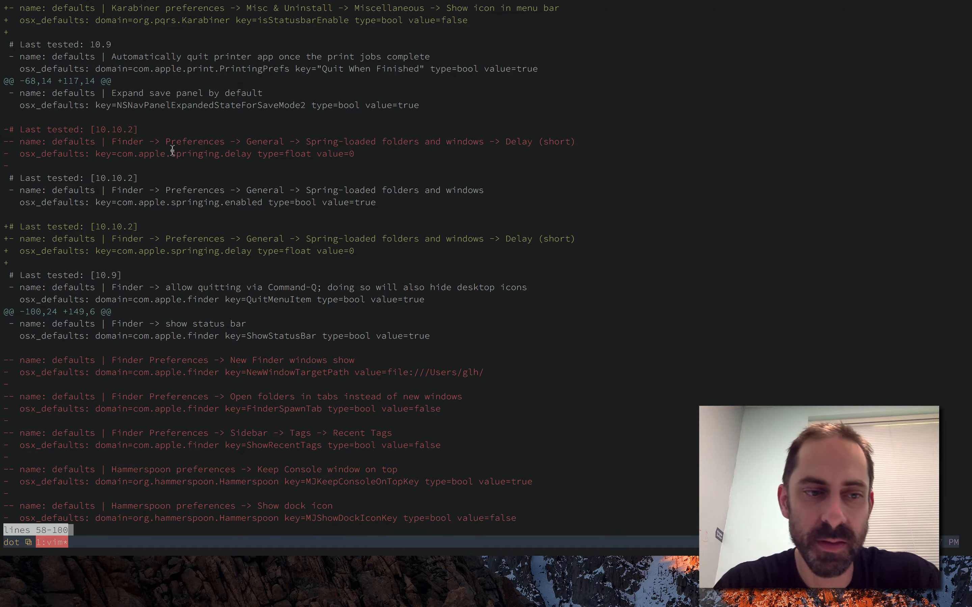
pyautogui.moveTo(48, 193)
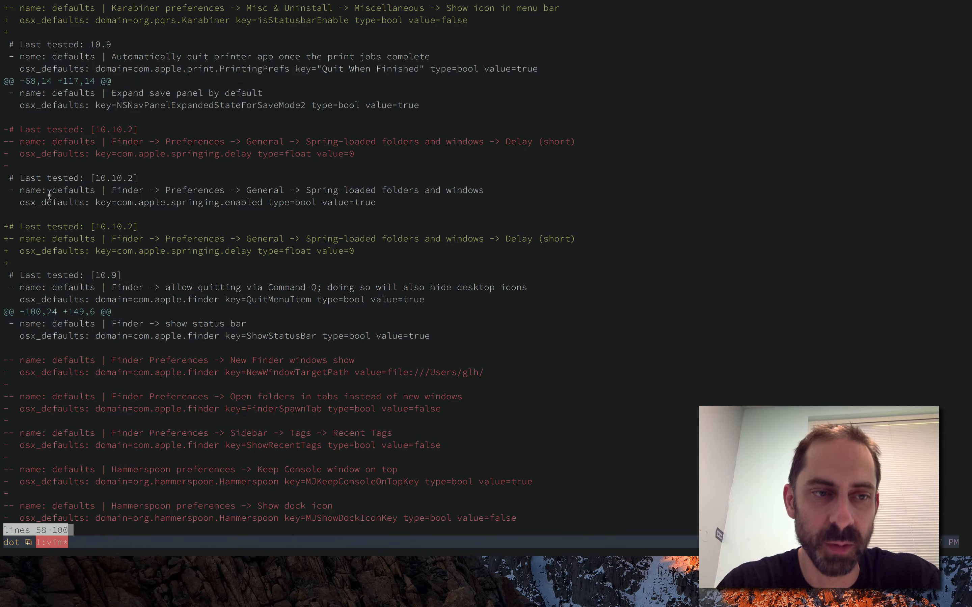
pyautogui.moveTo(22, 362)
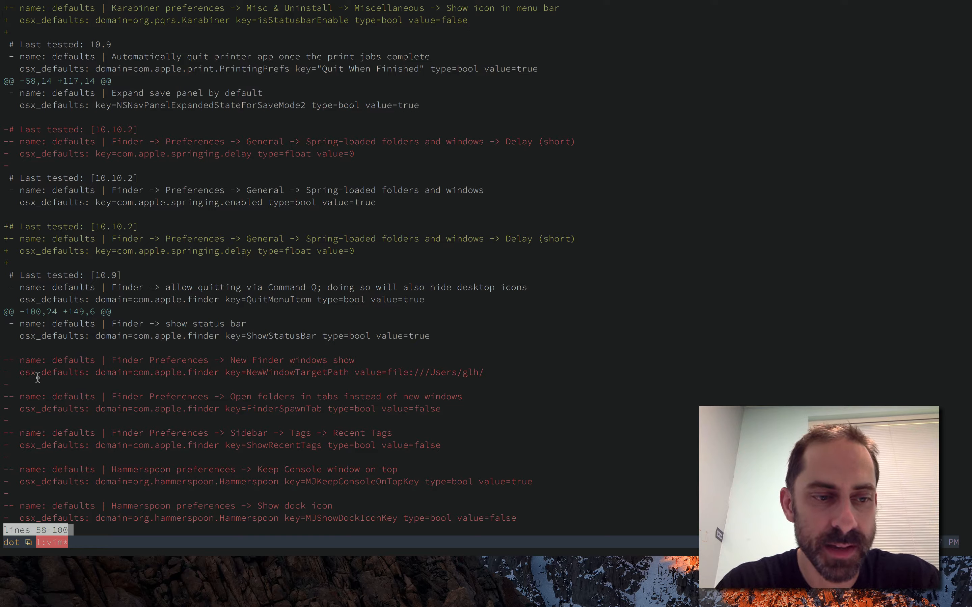
pyautogui.moveTo(53, 256)
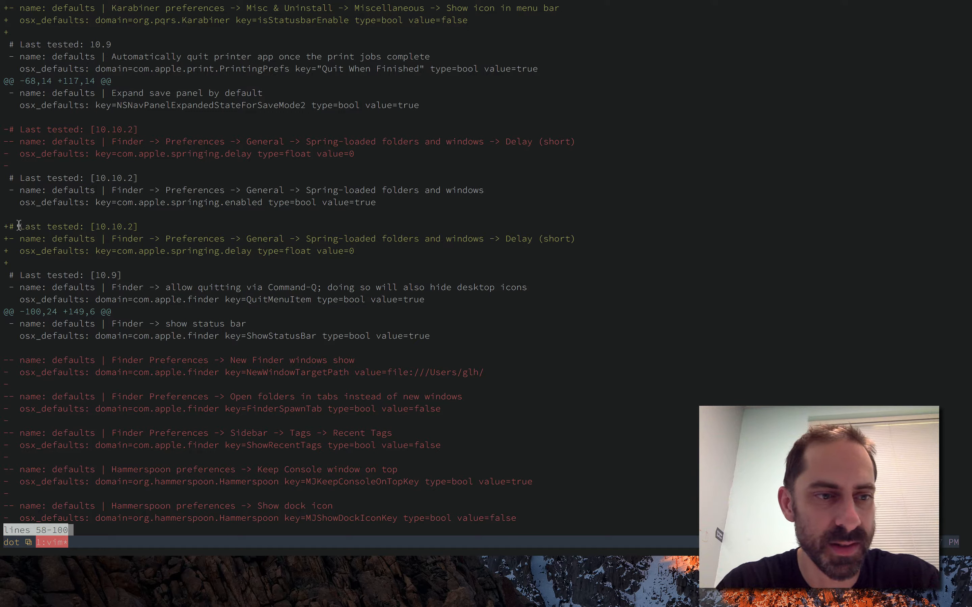
pyautogui.moveTo(126, 251)
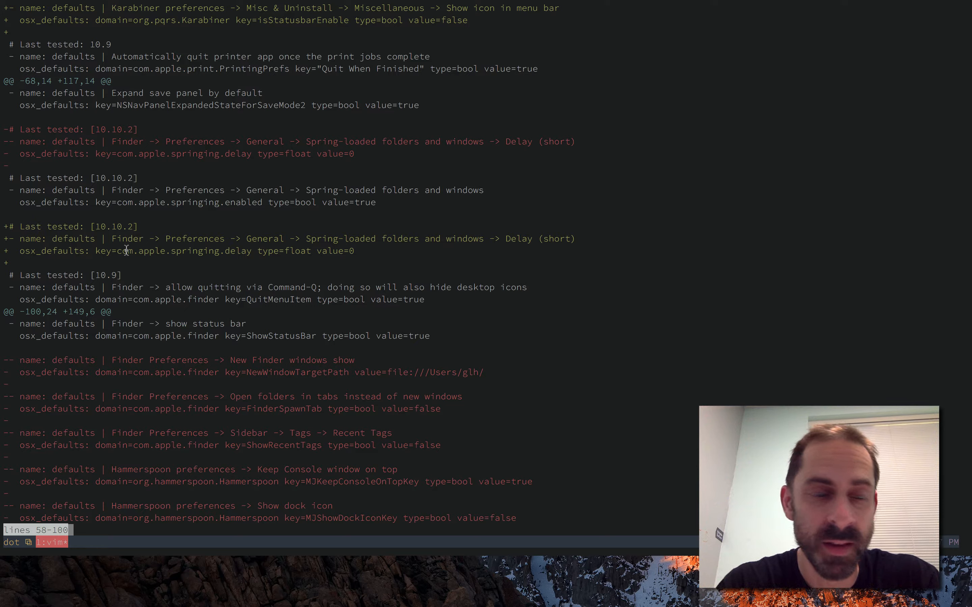
pyautogui.moveTo(41, 239)
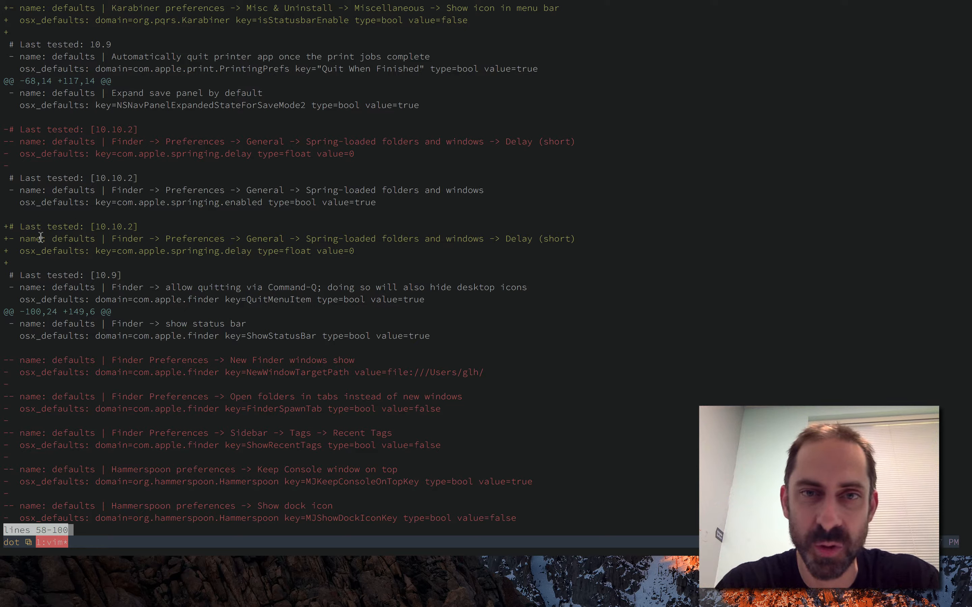
pyautogui.moveTo(133, 290)
pyautogui.write('git stash')
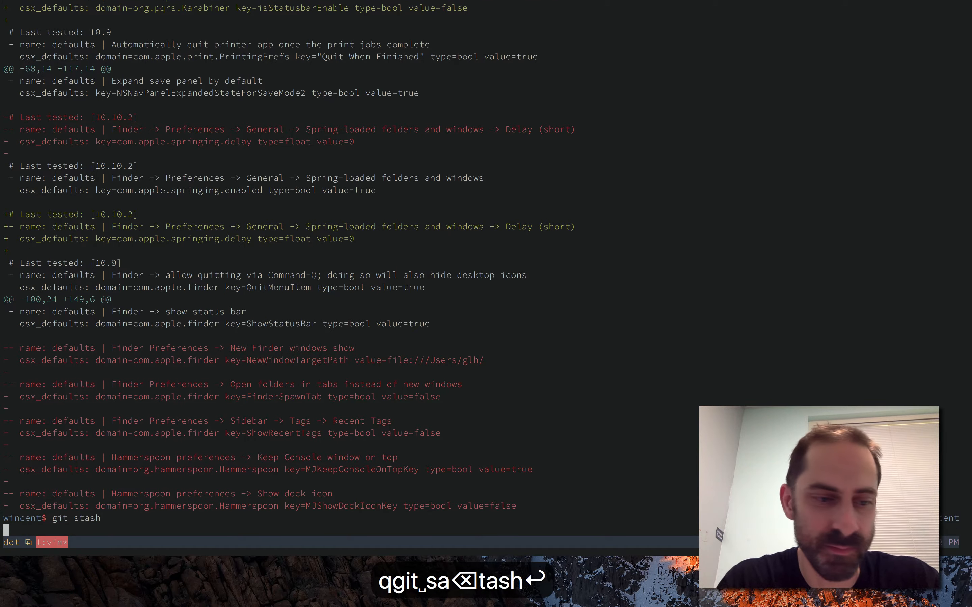
# Run git stash, check out commit 24f1809 with git co, and launch vim
pyautogui.press('Return')
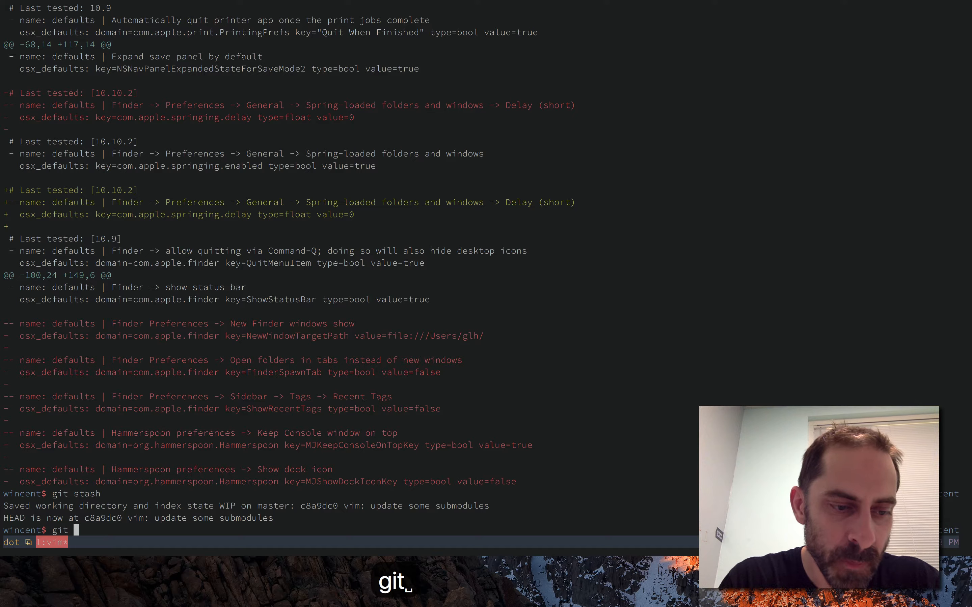
pyautogui.write('co')
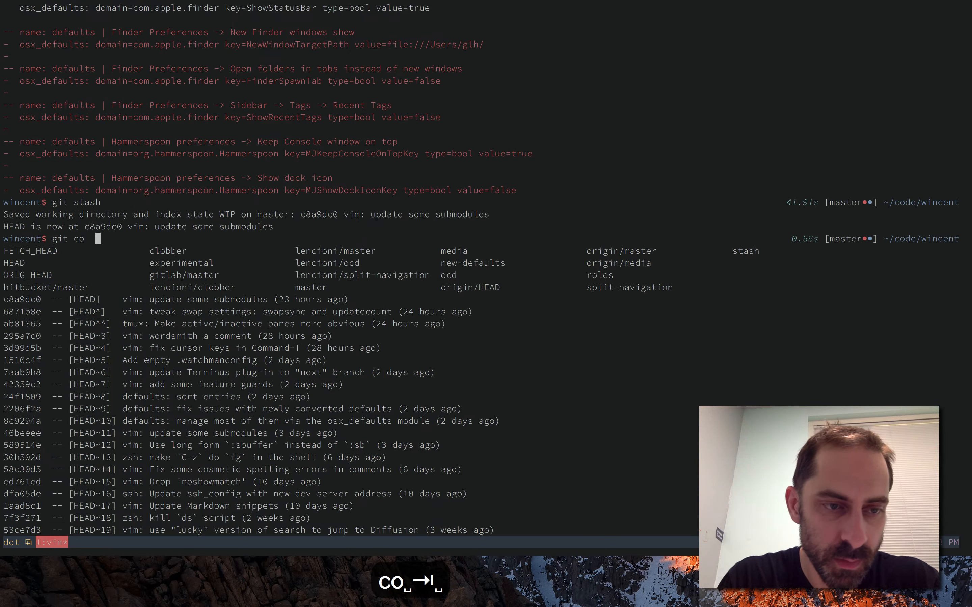
pyautogui.write('24f1809')
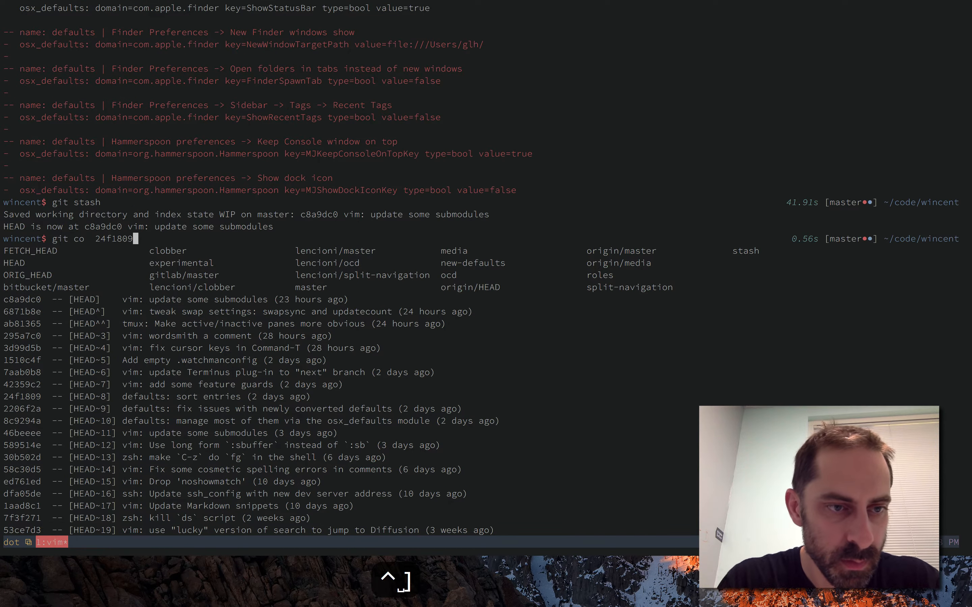
pyautogui.press('Return')
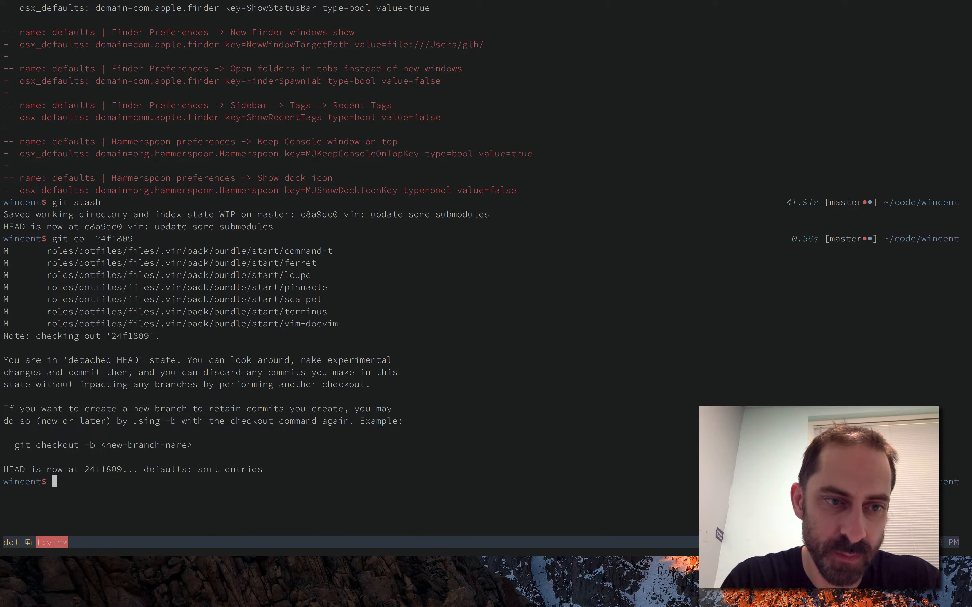
pyautogui.write('git co')
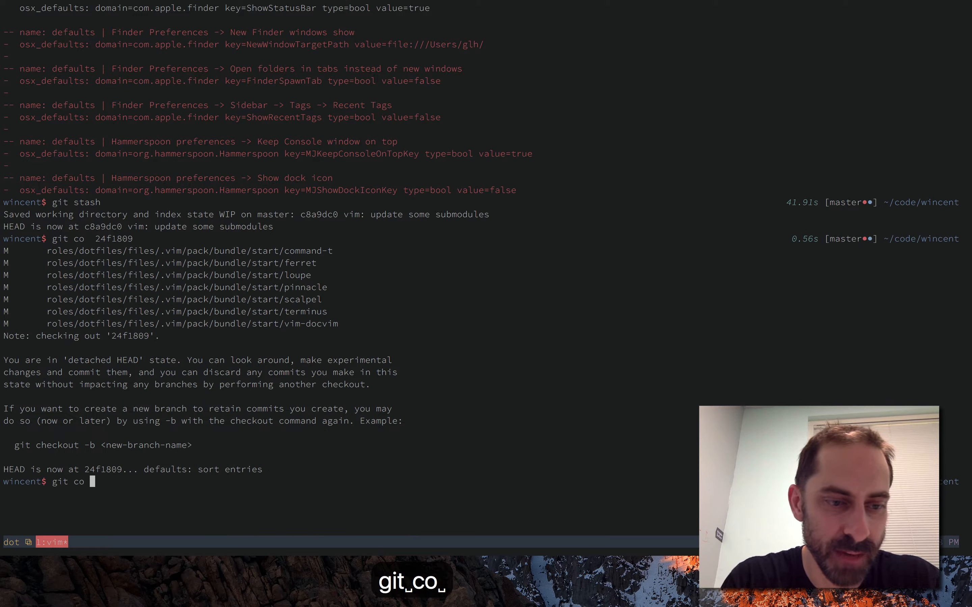
pyautogui.press('Return')
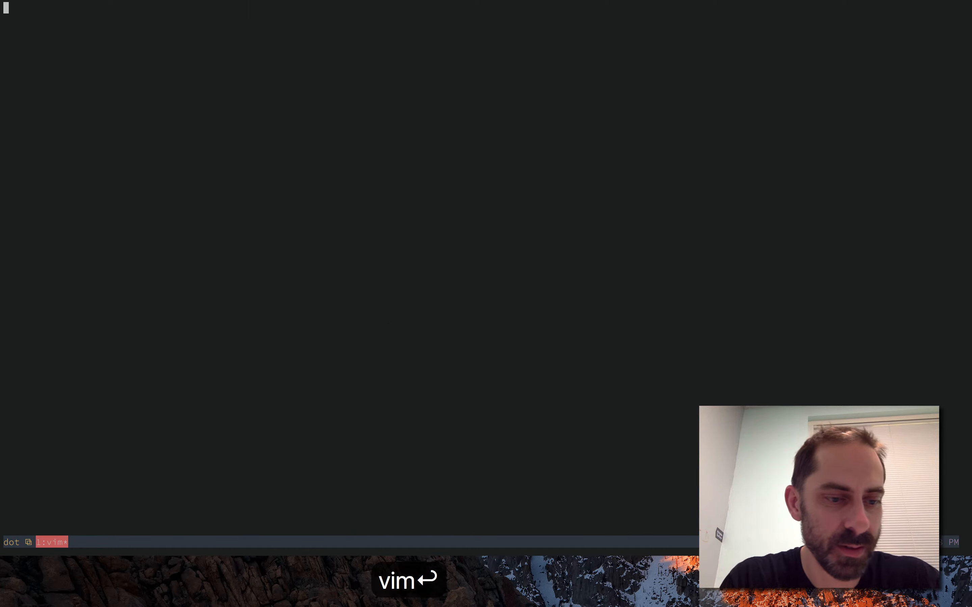
# Open roles/defaults/tasks/main.yml via Command-T and try joining and selecting the Hammerspoon stanza lines
pyautogui.write('task')
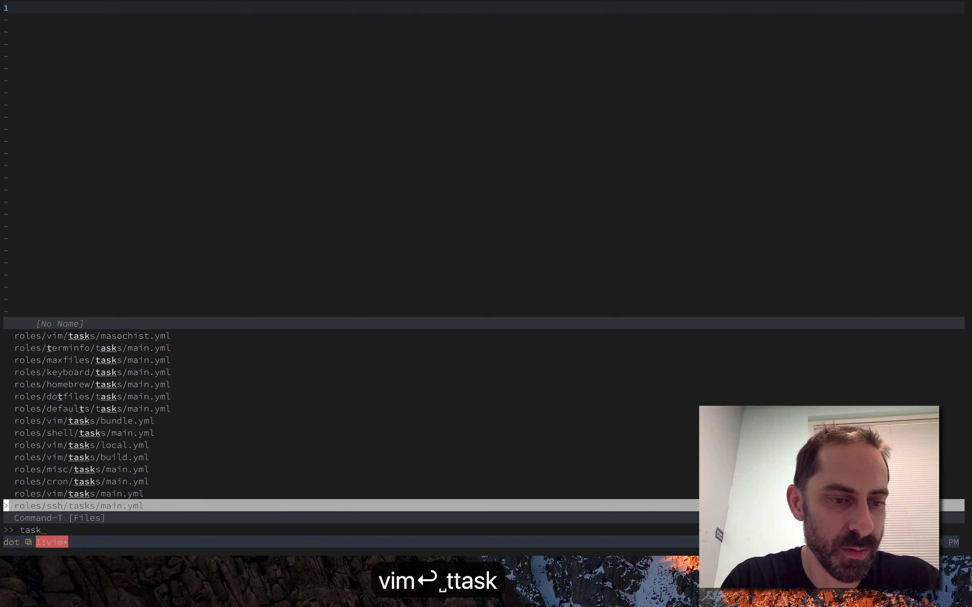
pyautogui.write('defta')
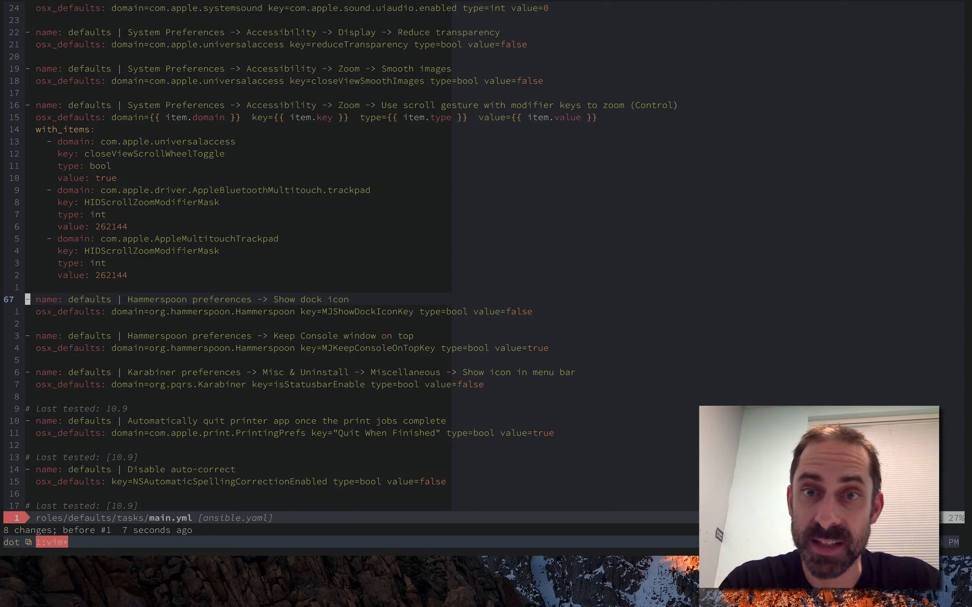
pyautogui.press('J')
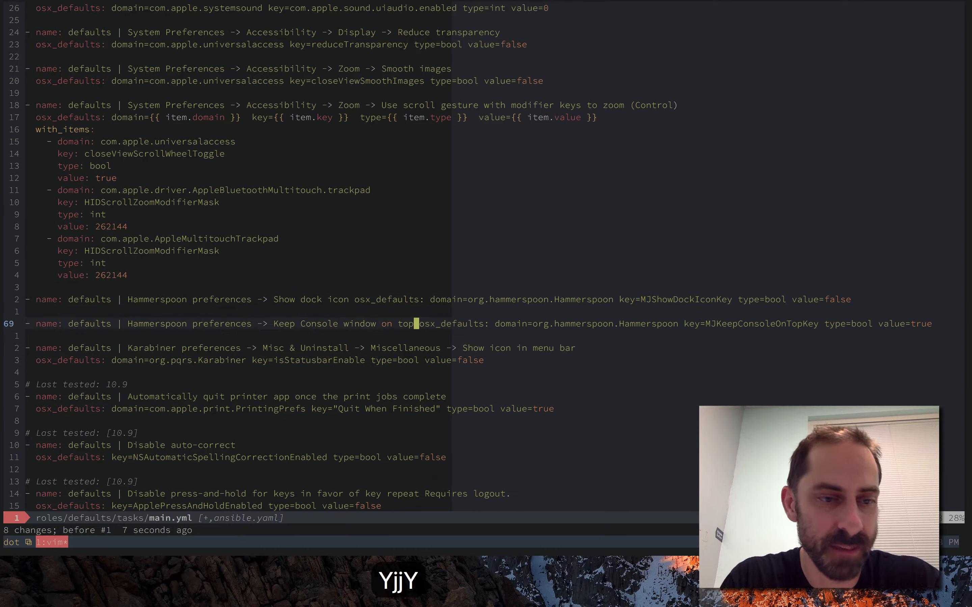
pyautogui.press('V')
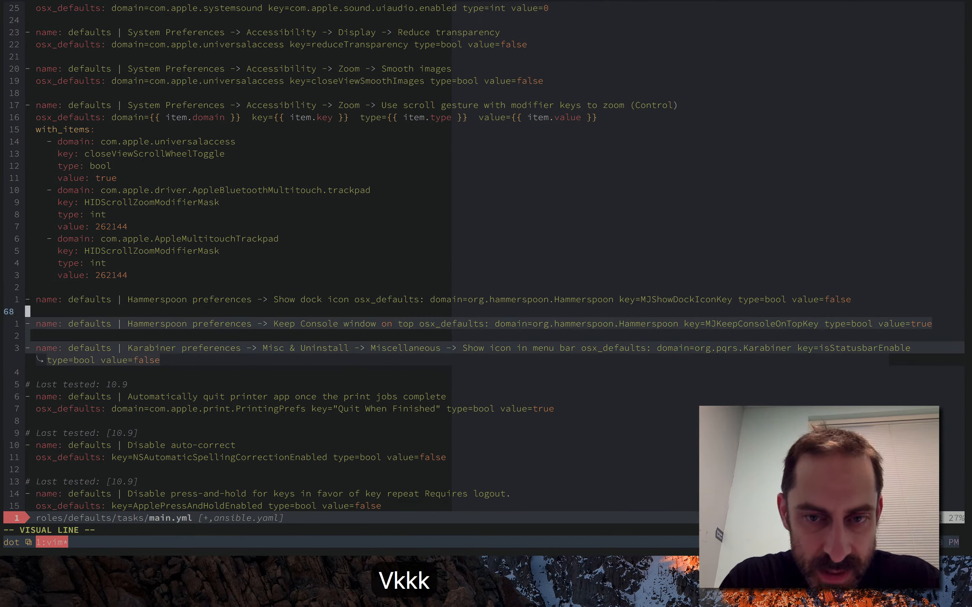
pyautogui.press('Return')
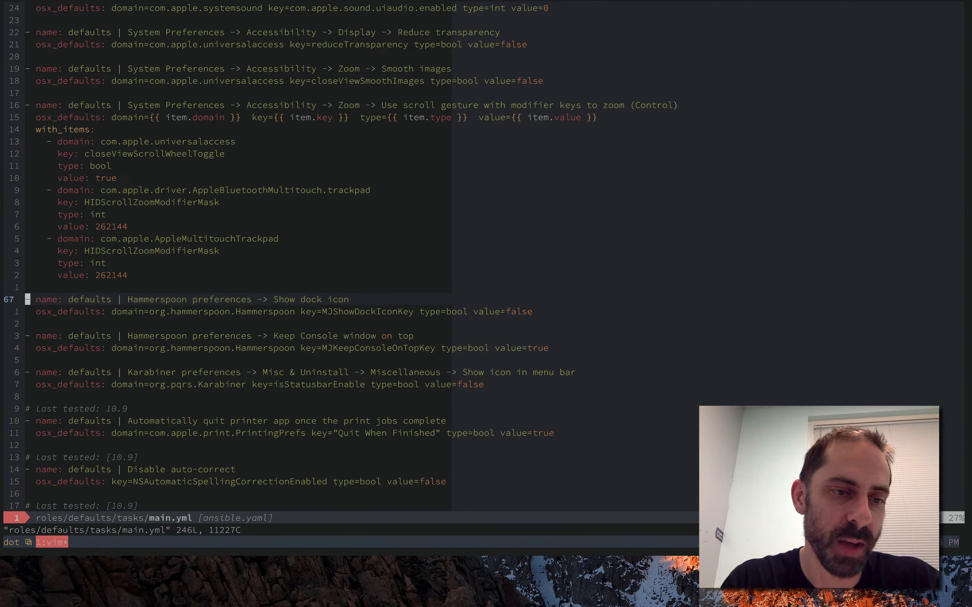
# Run :'<,'>g/\v^- name/ s/\n/@@@ to join each selected name line with its osx_defaults line
pyautogui.press('ctrl+d')
pyautogui.write(":'<,'>g")
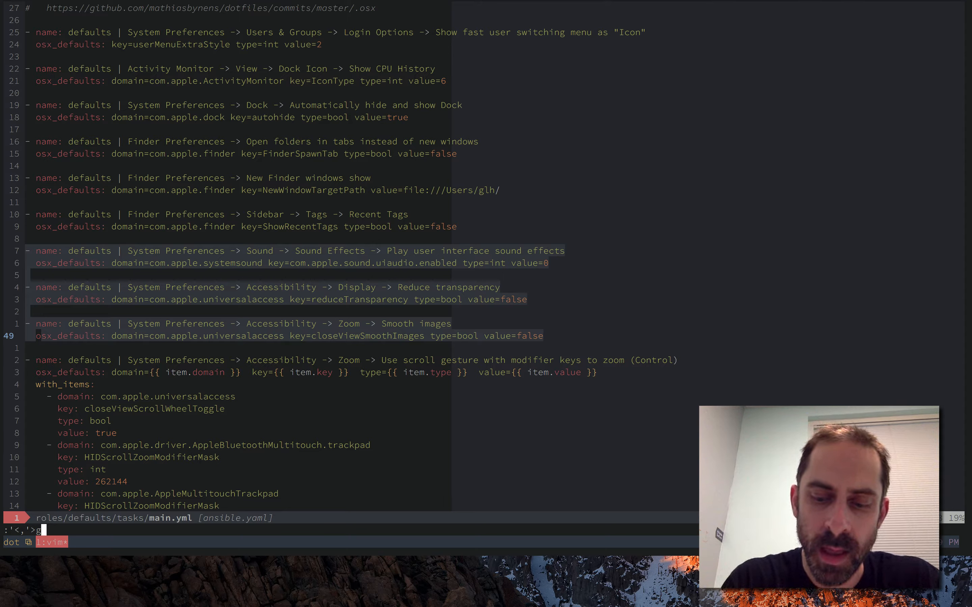
pyautogui.write('/\\v')
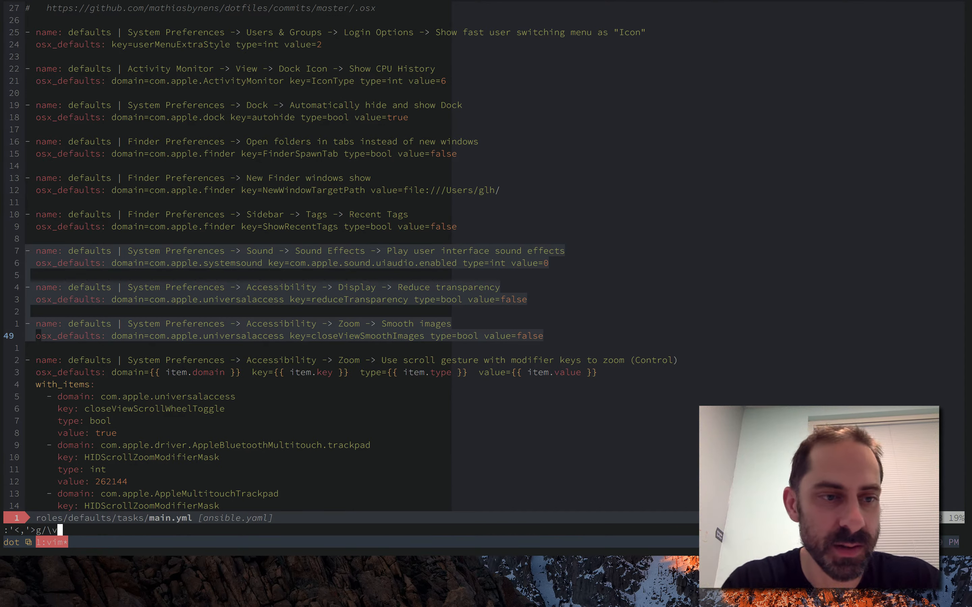
pyautogui.write('&')
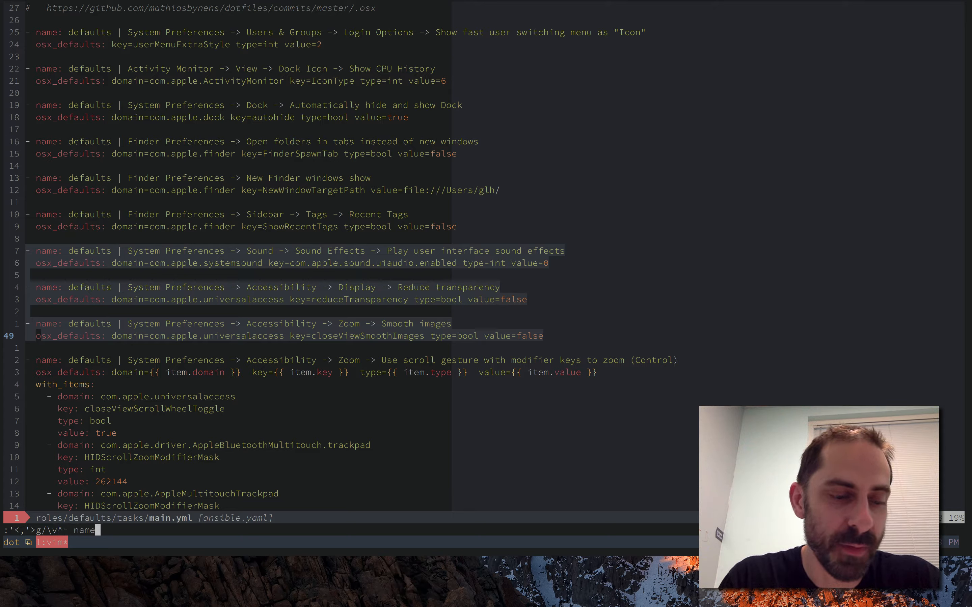
pyautogui.write('/')
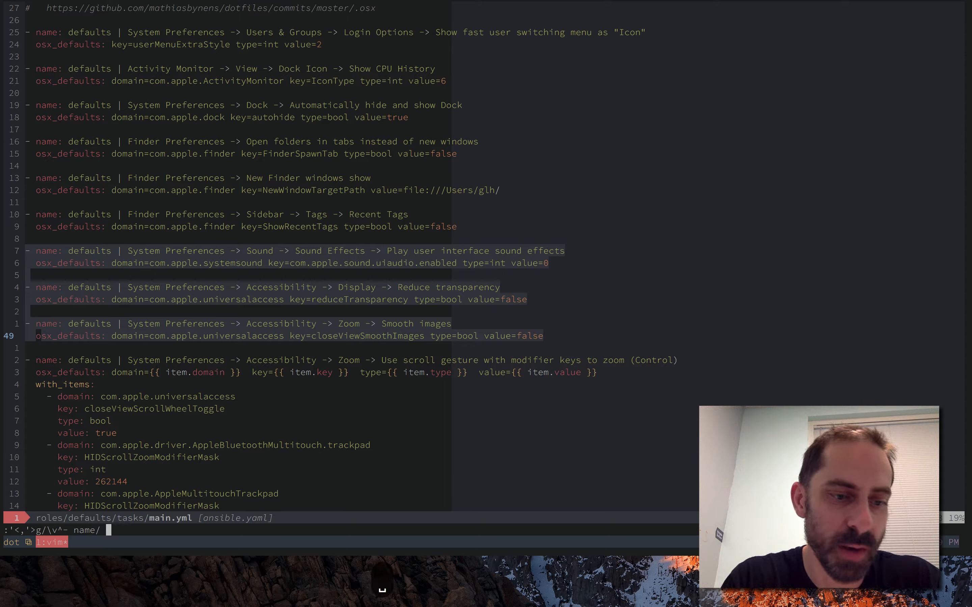
pyautogui.write('s/\\n')
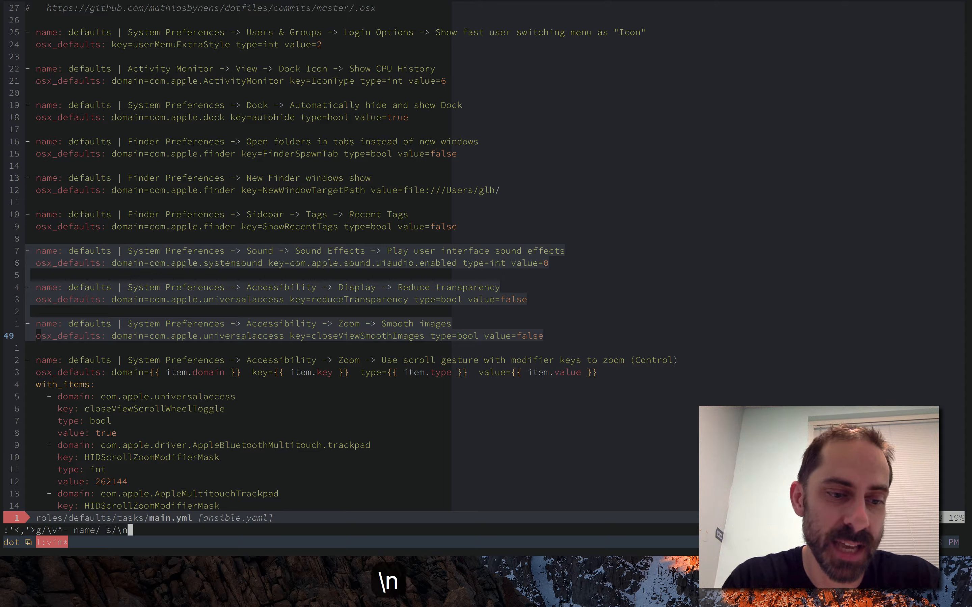
pyautogui.write('/&&&')
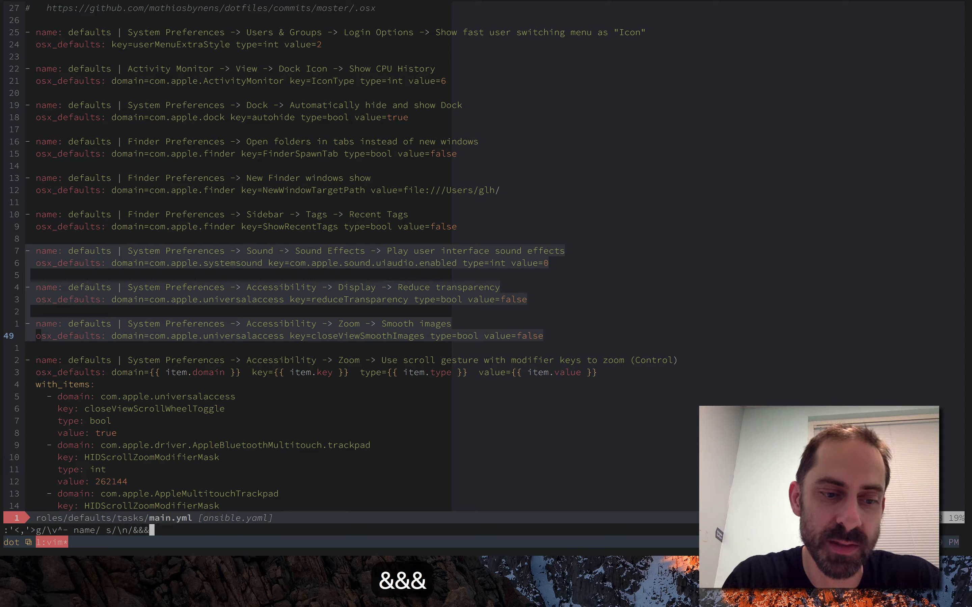
pyautogui.write('@@@')
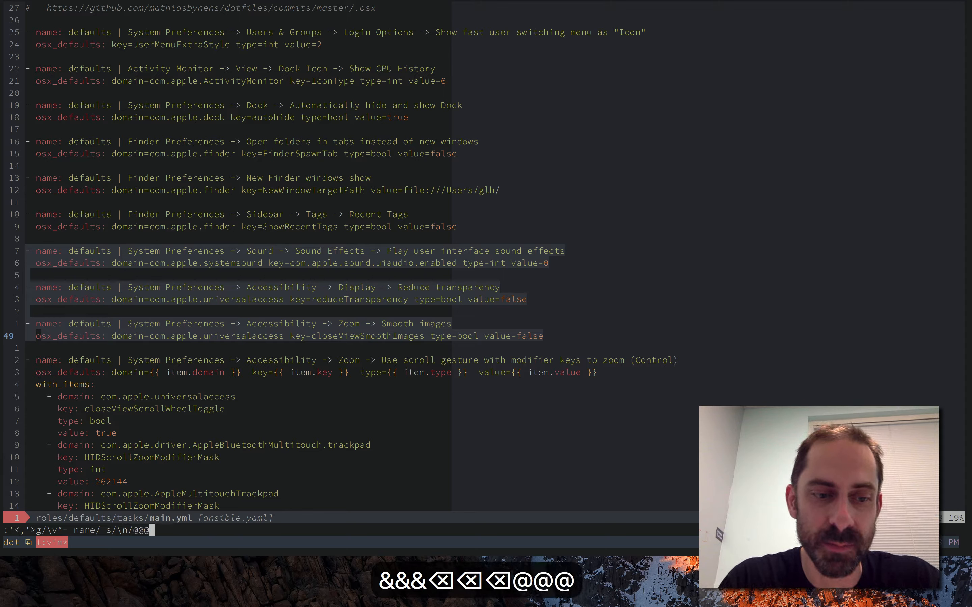
pyautogui.press('Return')
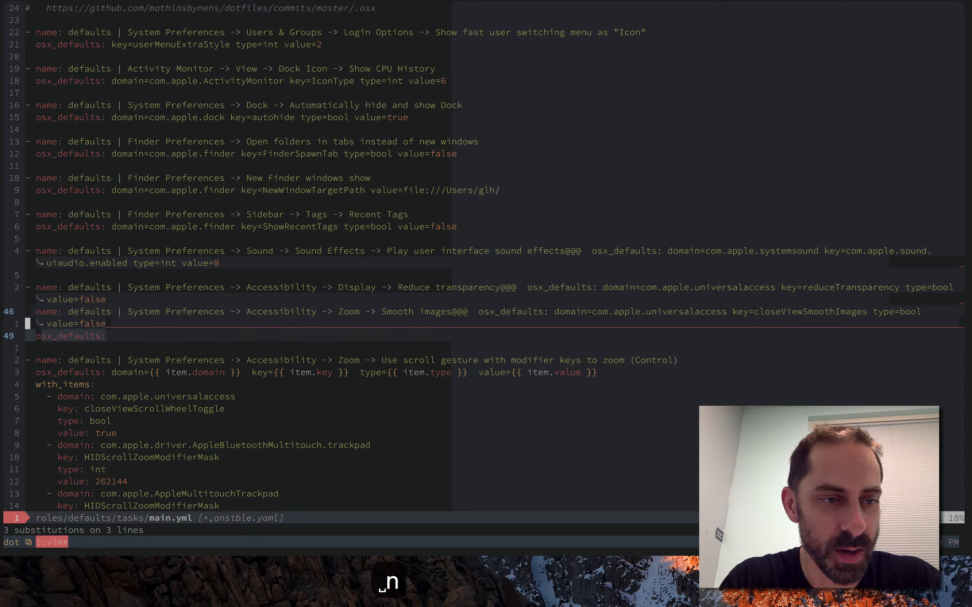
# Run :'<,'>s/@@@/^M/ on the selection to split the joined stanzas back into lines
pyautogui.press('V')
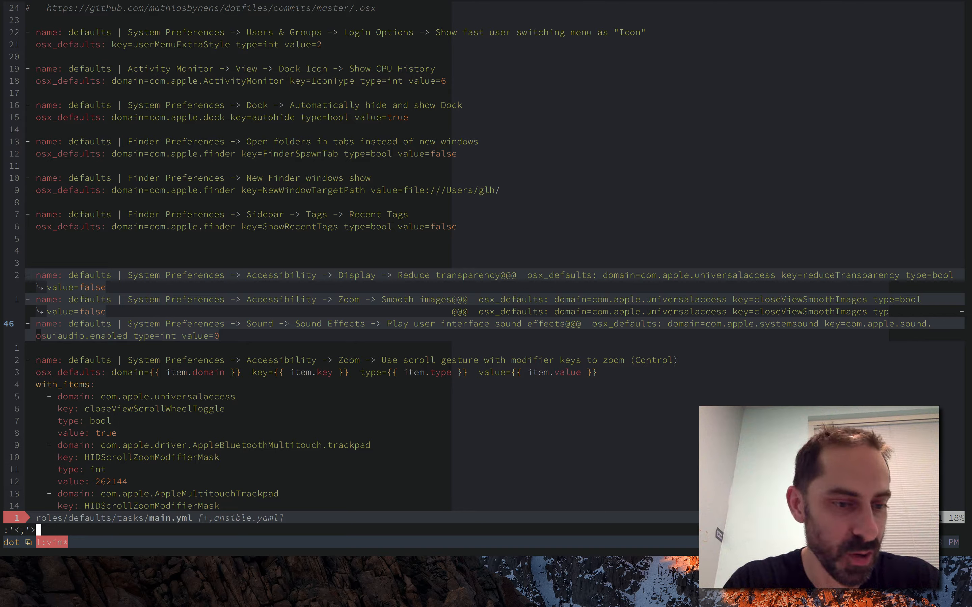
pyautogui.write('s/\\v')
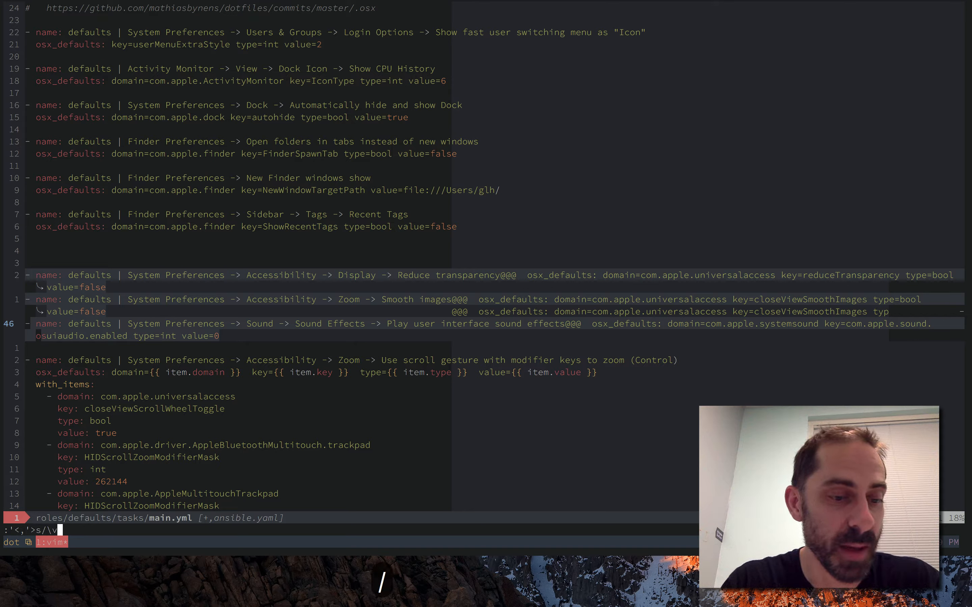
pyautogui.write('@@@/')
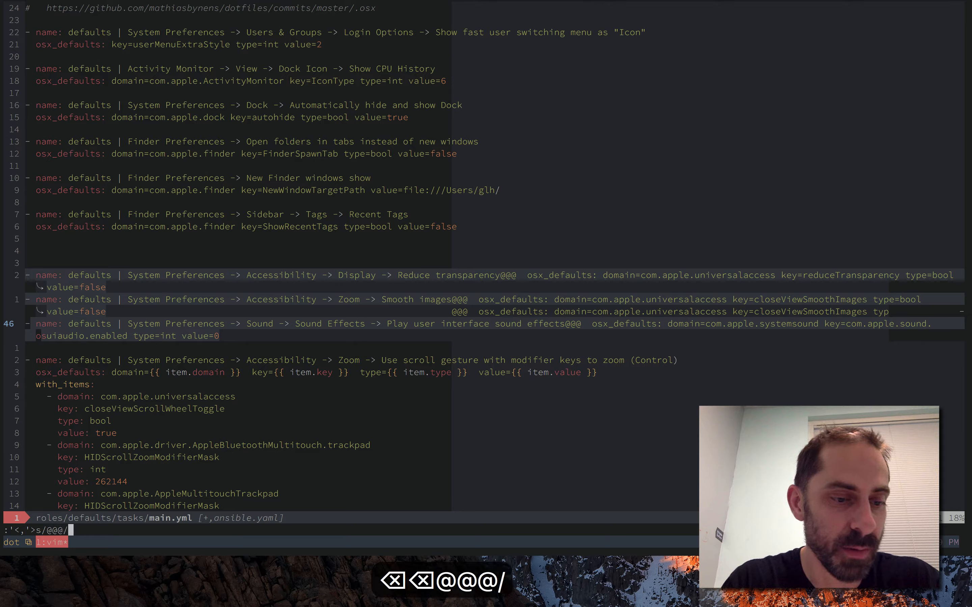
pyautogui.write('^M/')
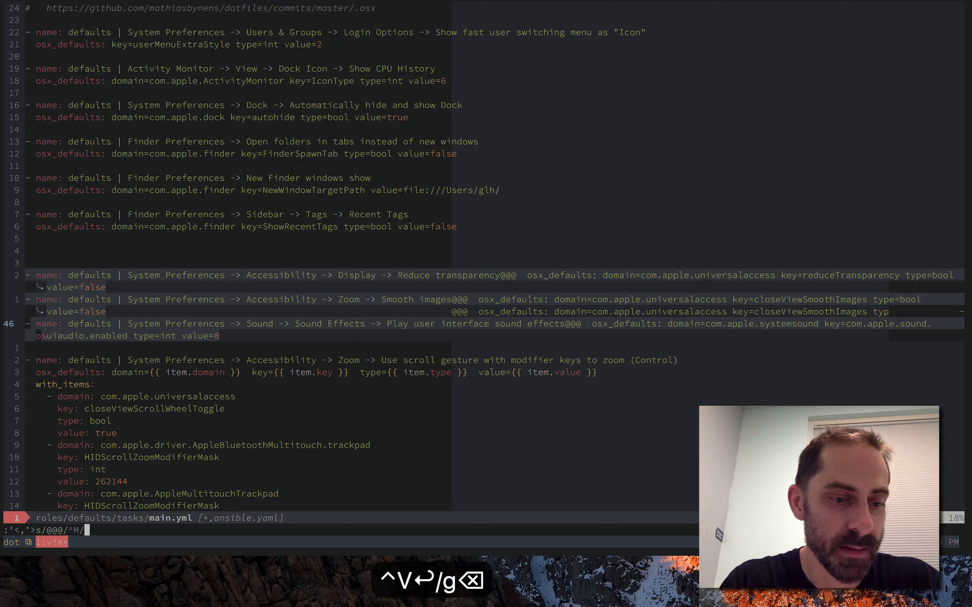
pyautogui.press('Return')
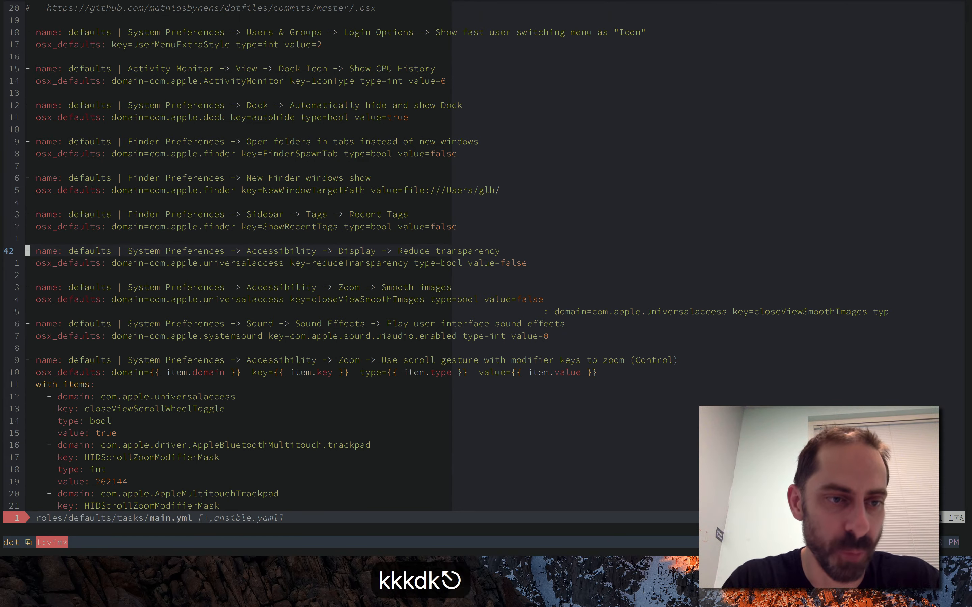
# Recall the substitution, try \n then ^M as the replacement, and abandon it unrun
pyautogui.write(":'<,'>s/@@@/^M/")
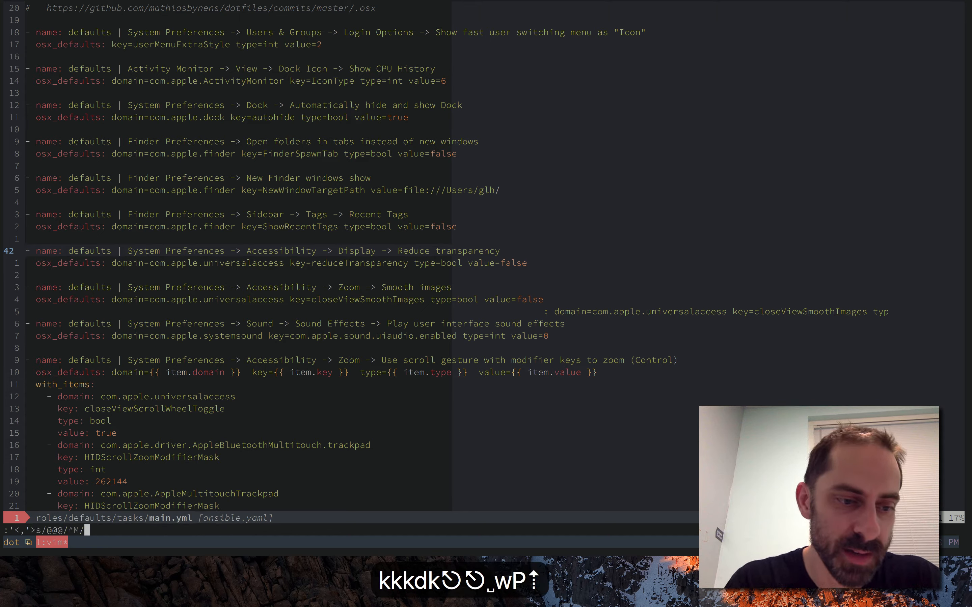
pyautogui.press('BackSpace')
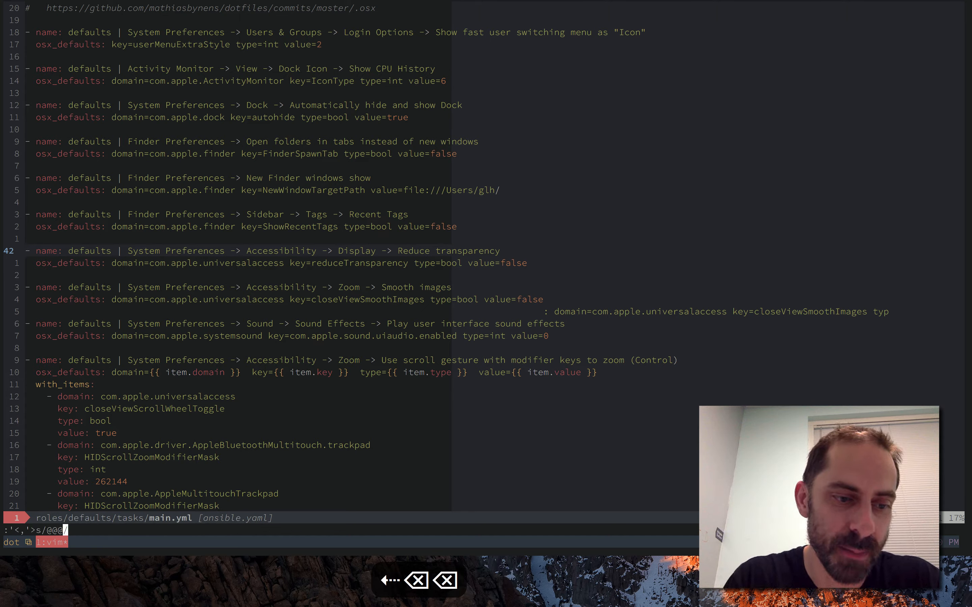
pyautogui.write('\\n')
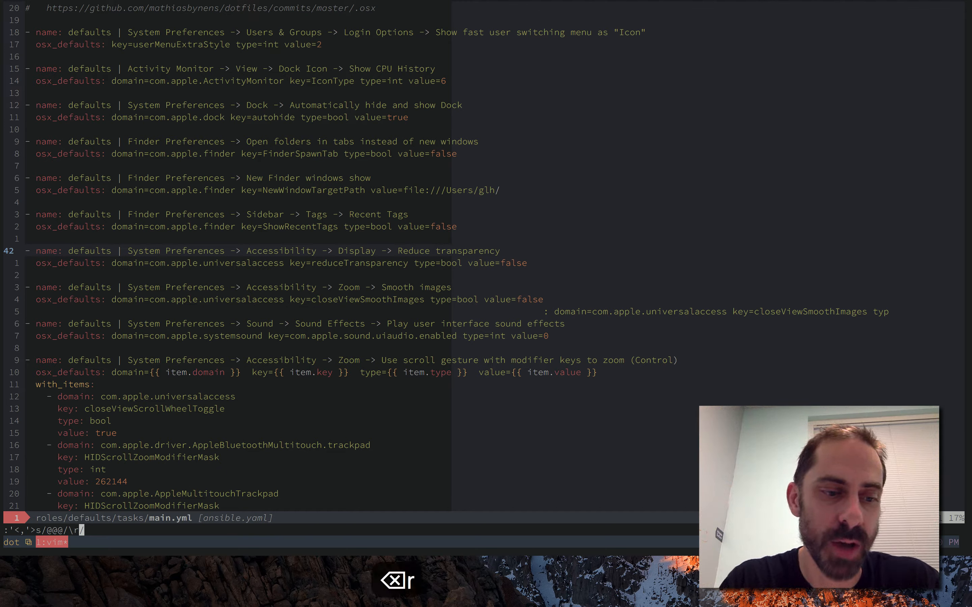
pyautogui.press('backspace')
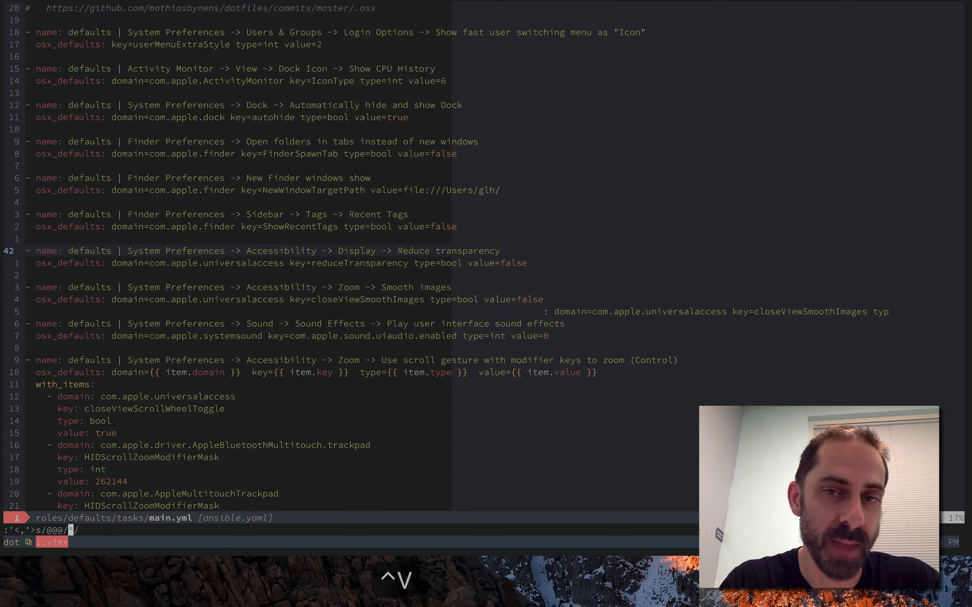
pyautogui.write('^M')
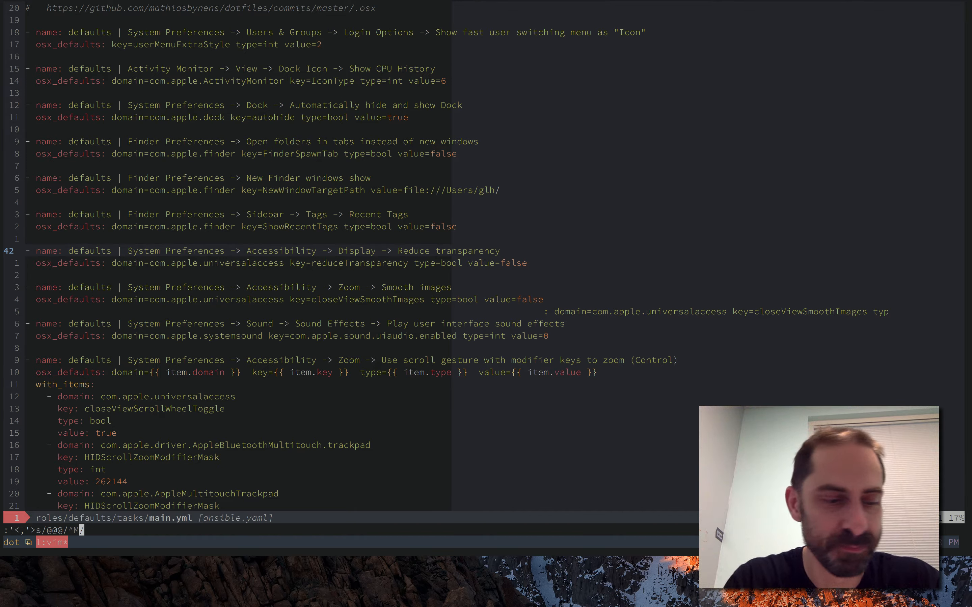
pyautogui.press('Return')
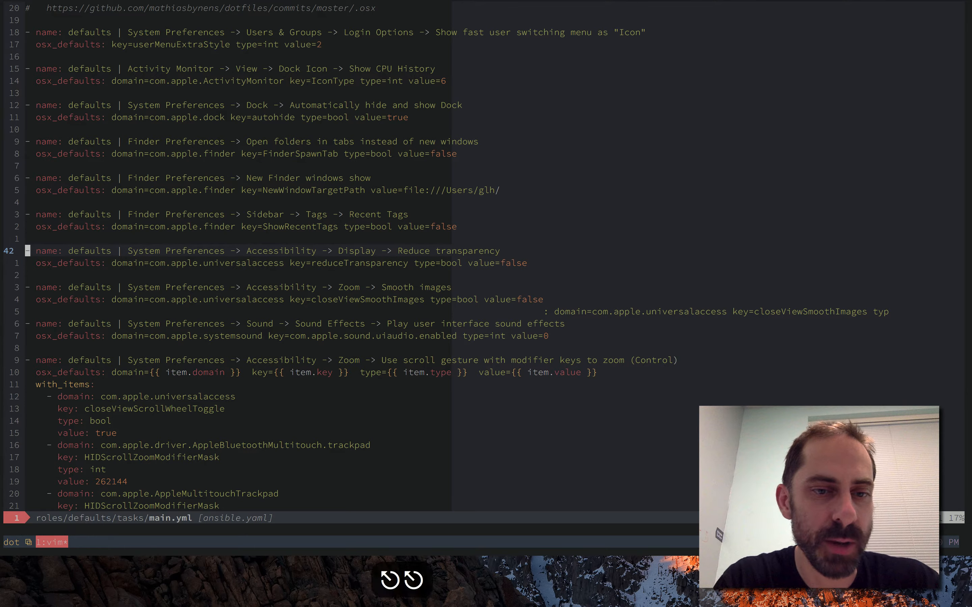
pyautogui.press('ctrl+u')
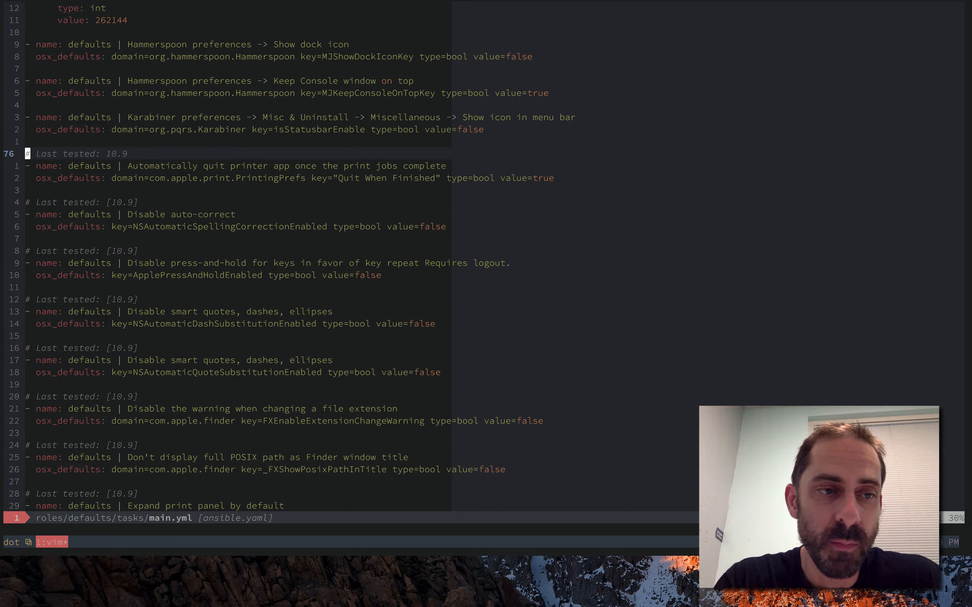
pyautogui.write('dd')
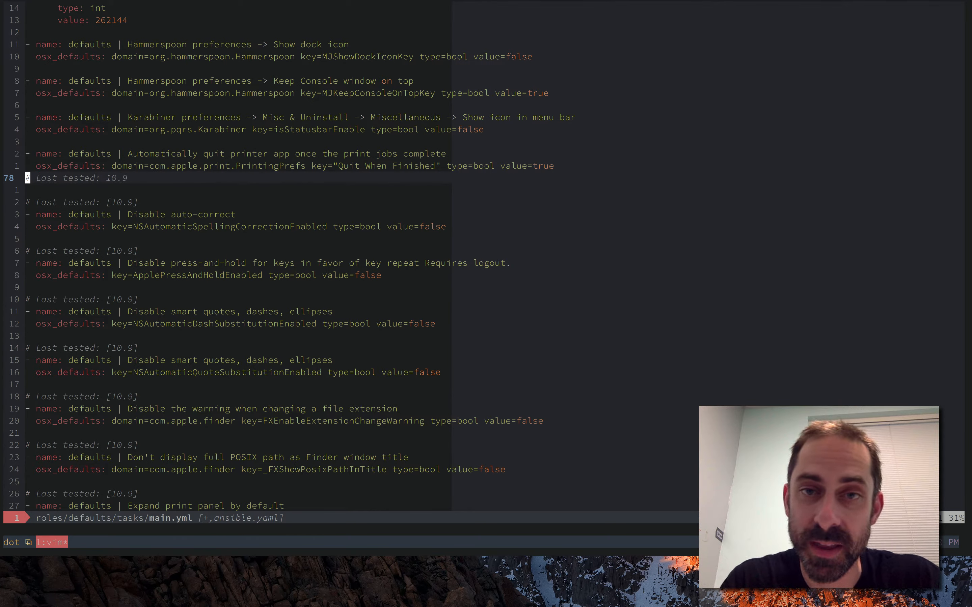
pyautogui.press('u')
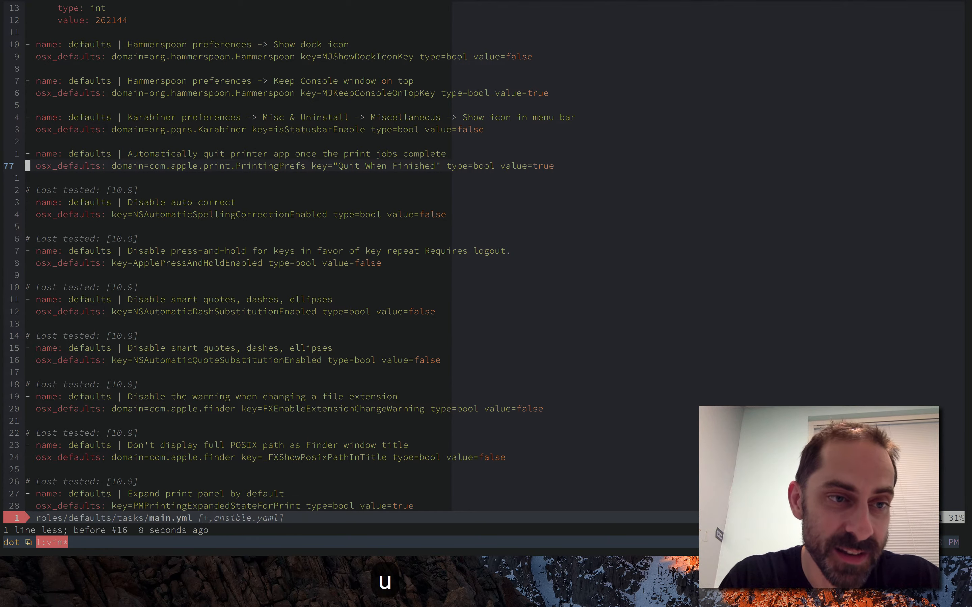
pyautogui.press('u')
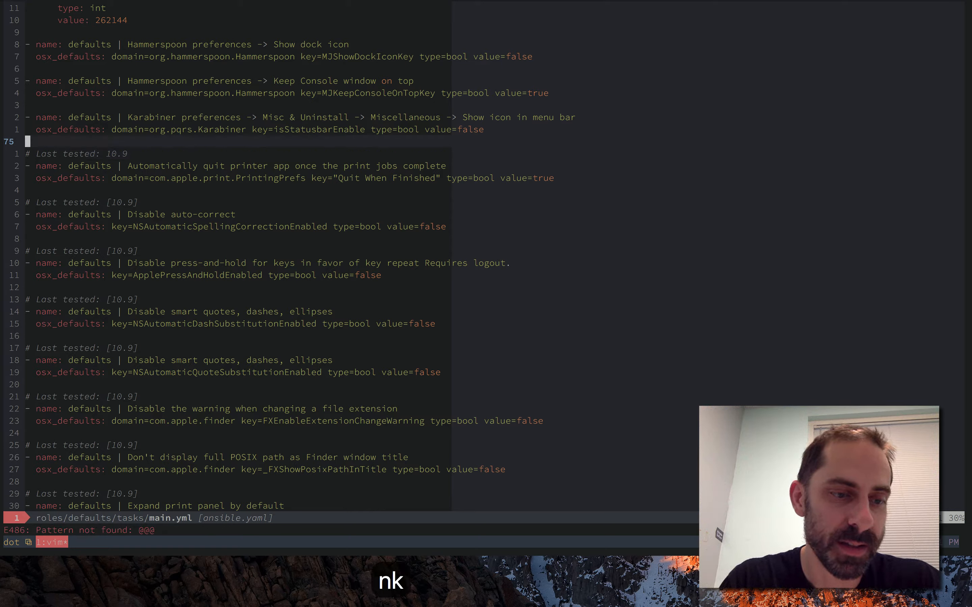
# Record macro q that moves a Last tested comment below its stanza's osx_defaults line
pyautogui.write('qq')
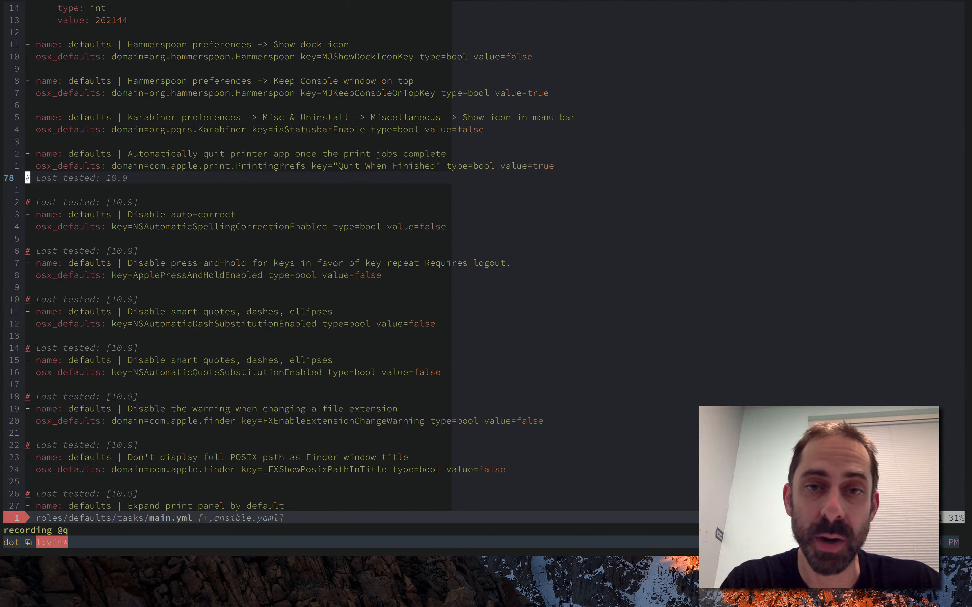
pyautogui.press('q')
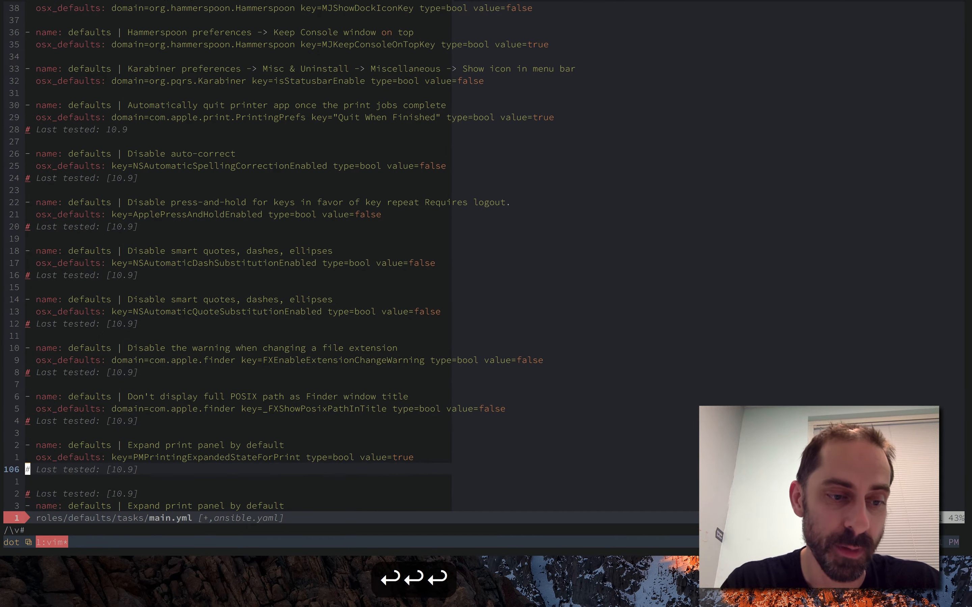
# Replay @q down through main.yml and fix the final stanza's comment with ddp
pyautogui.scroll(-3)
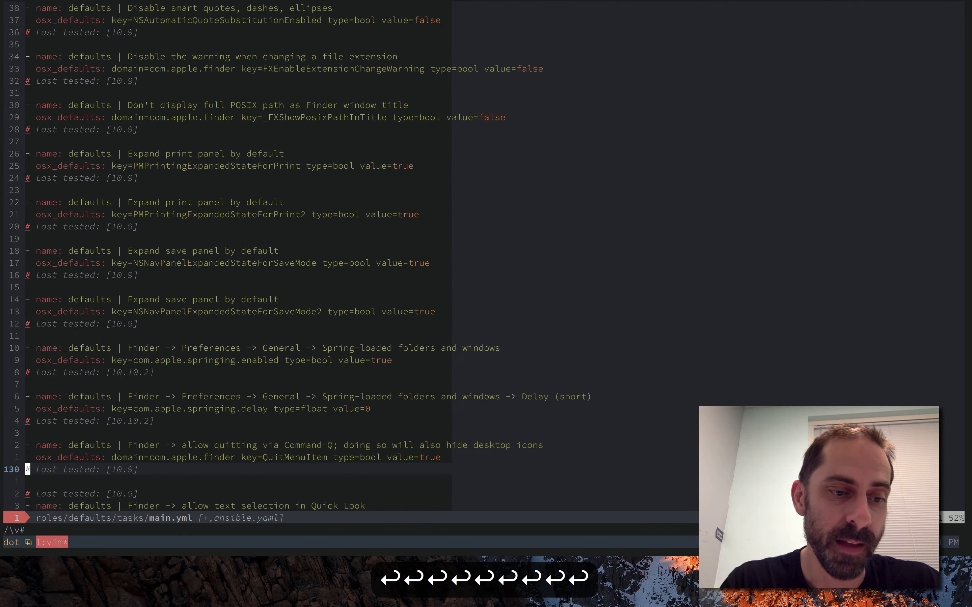
pyautogui.scroll(-3)
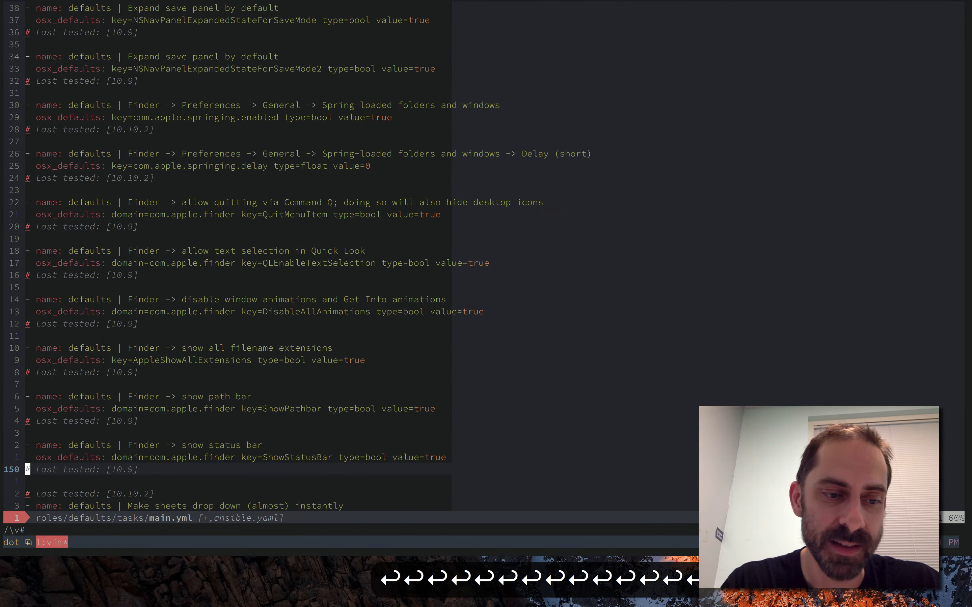
pyautogui.scroll(-3)
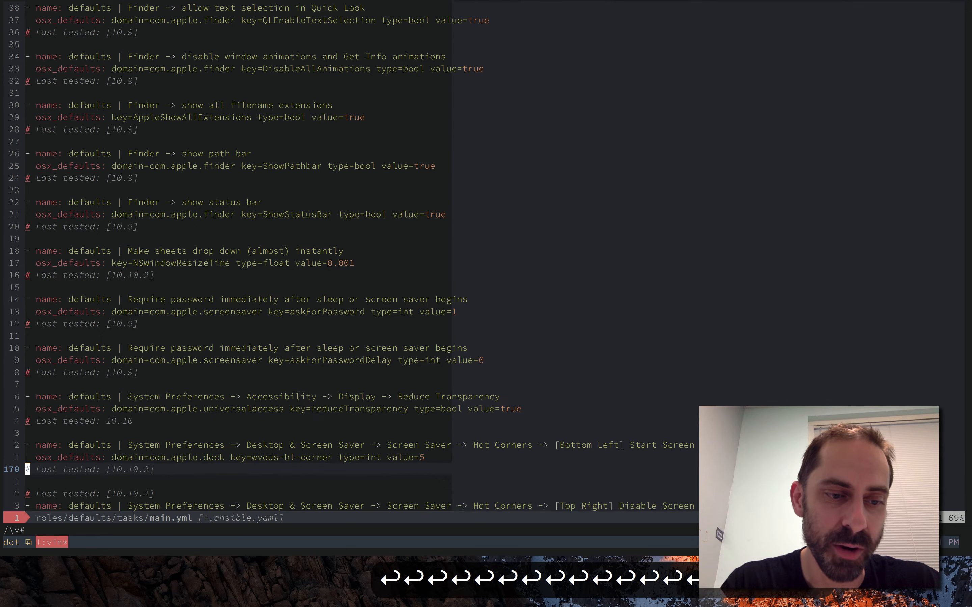
pyautogui.scroll(-3)
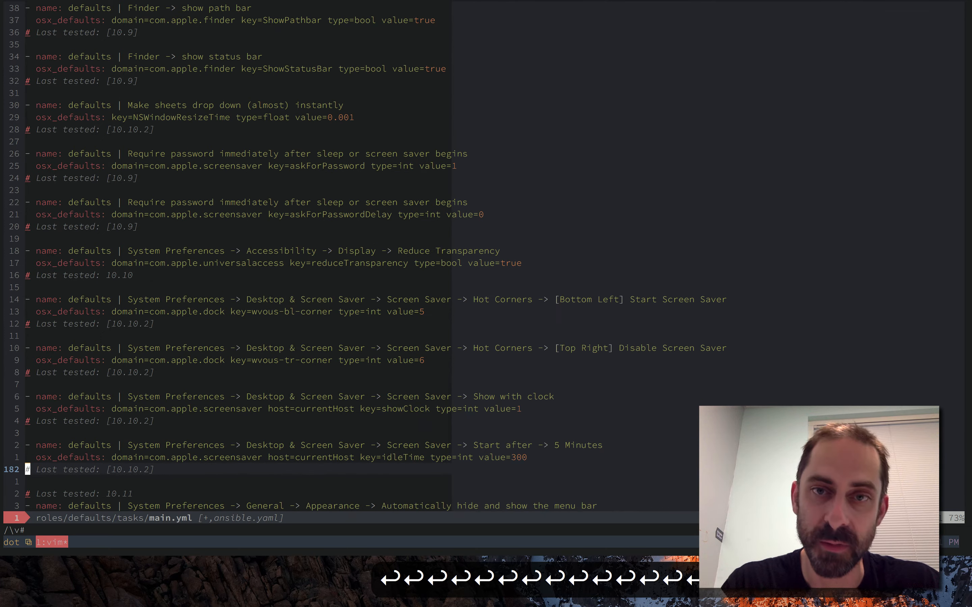
pyautogui.scroll(-3)
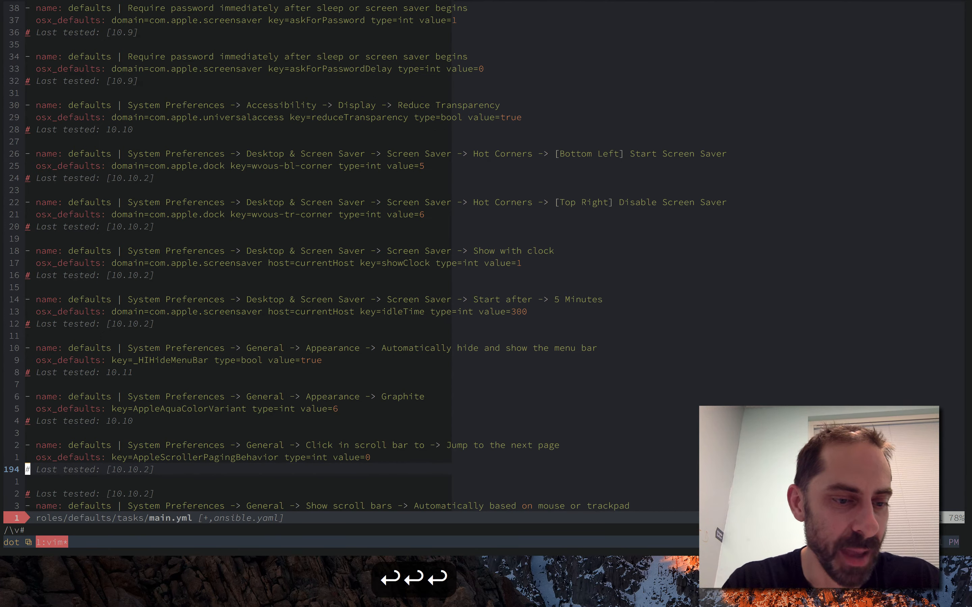
pyautogui.scroll(-3)
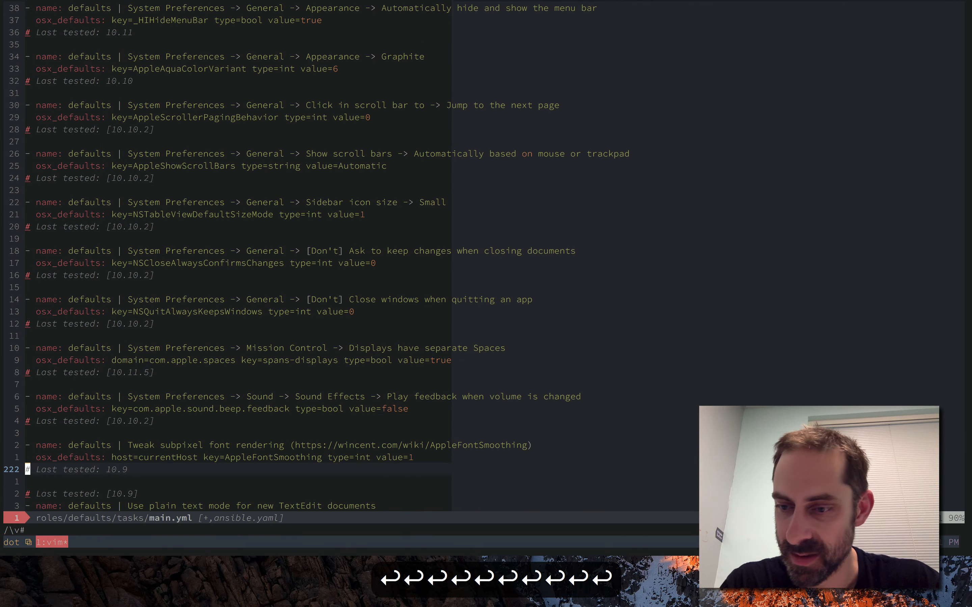
pyautogui.scroll(-3)
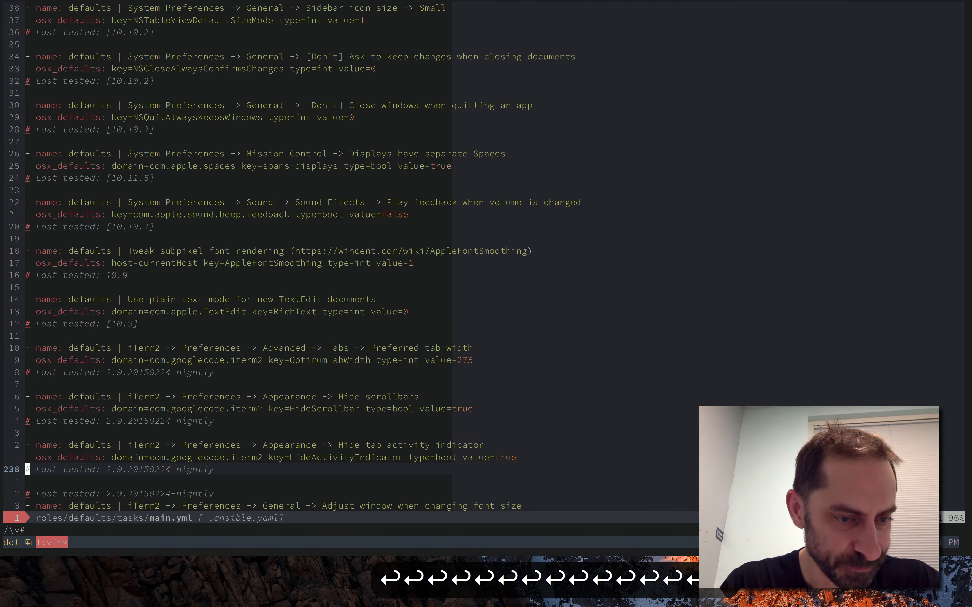
pyautogui.scroll(-3)
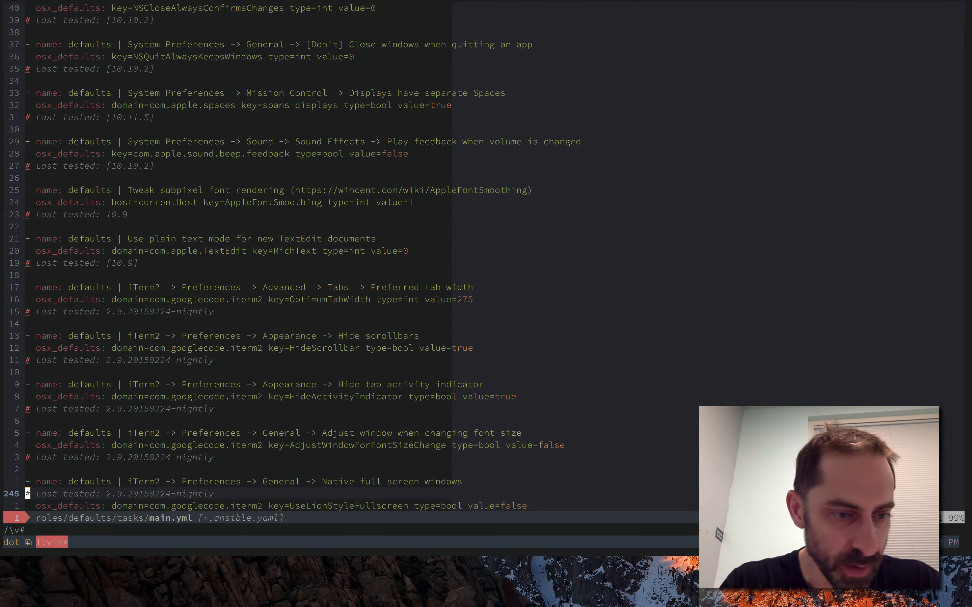
pyautogui.press('gg')
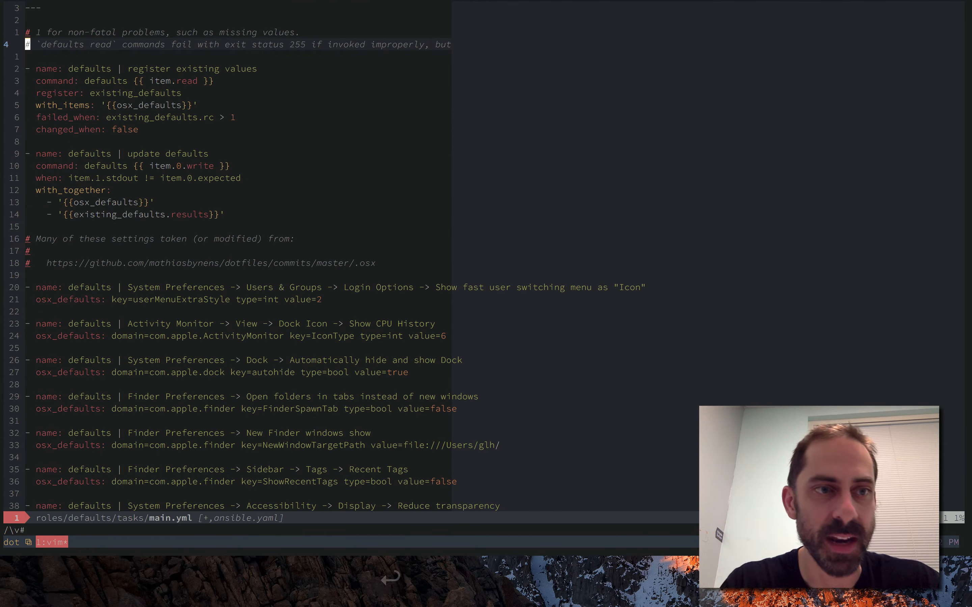
pyautogui.press('u')
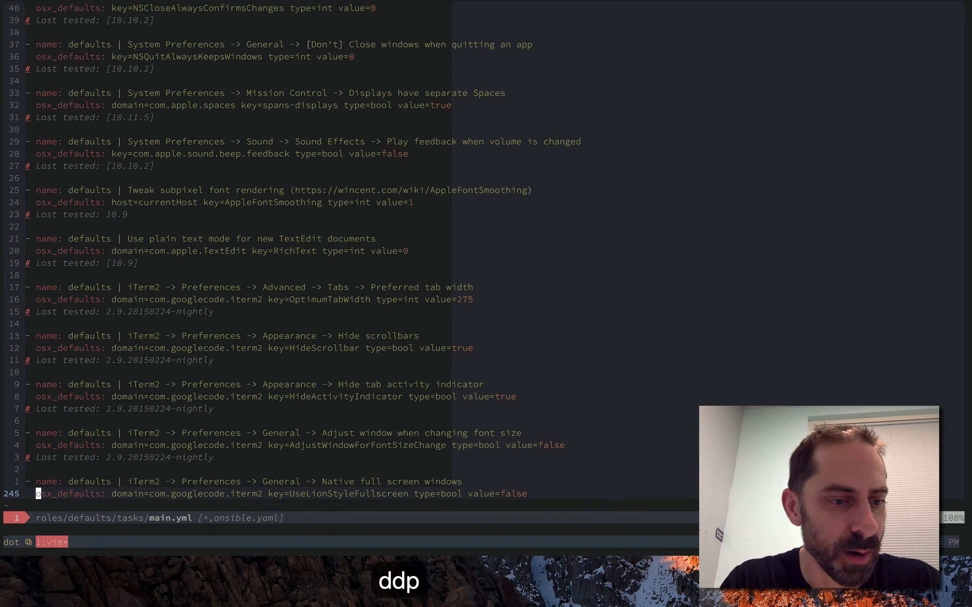
pyautogui.press('V')
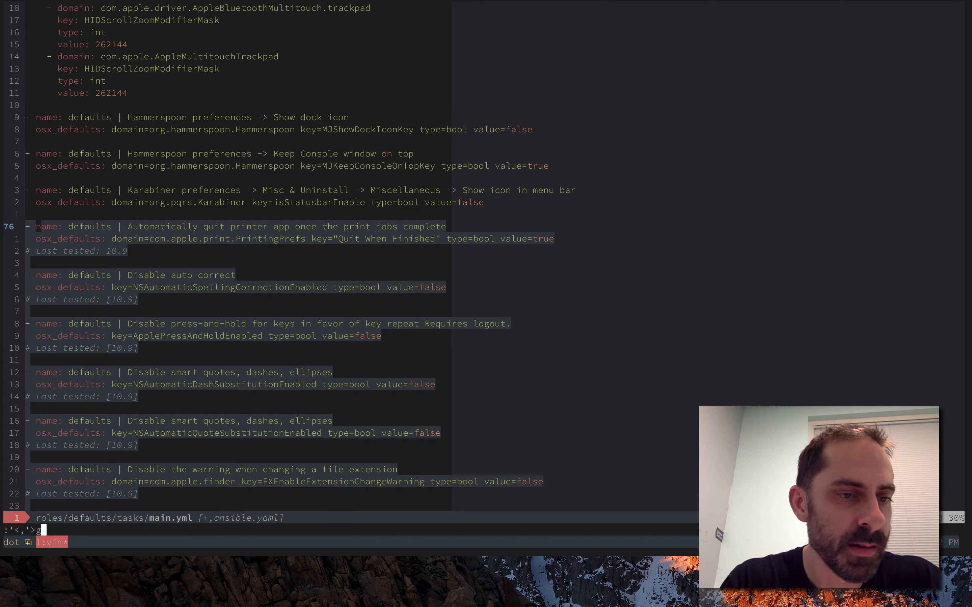
# Run :'<,'>g/\v^- name/,/^#/ s/\n/@@@/g to collapse each commented stanza onto one line
pyautogui.write('/\\v')
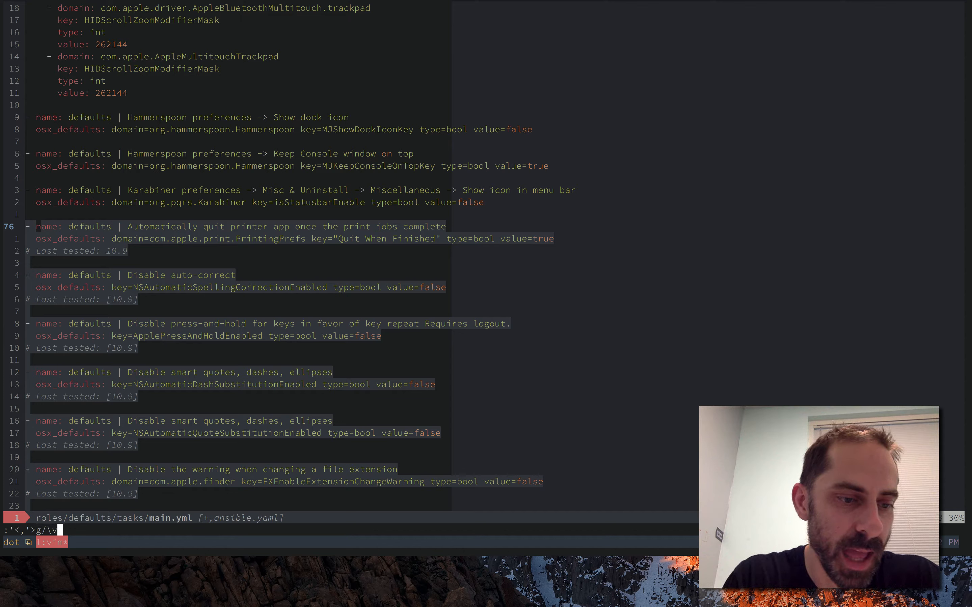
pyautogui.write('^- name')
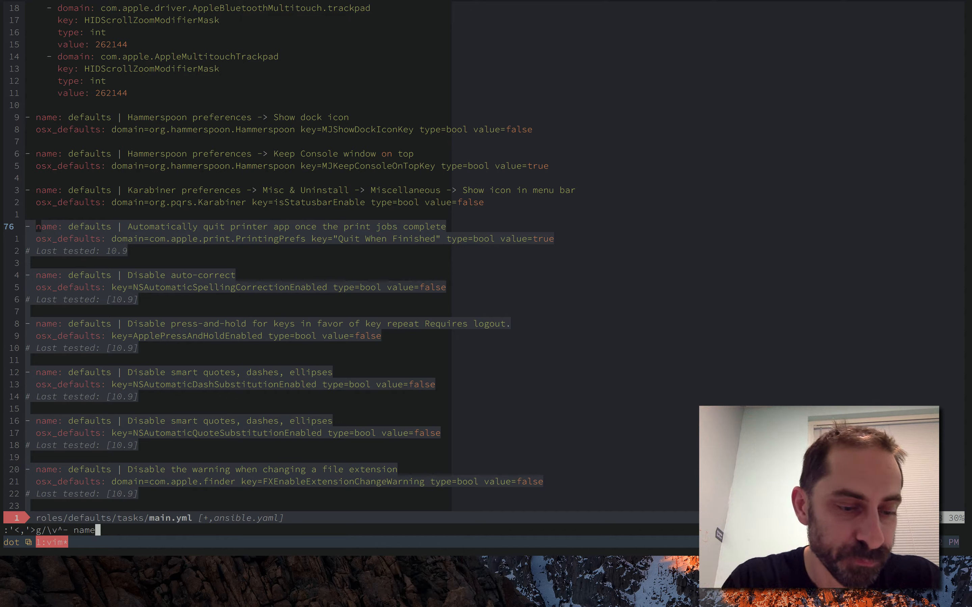
pyautogui.write('/,/')
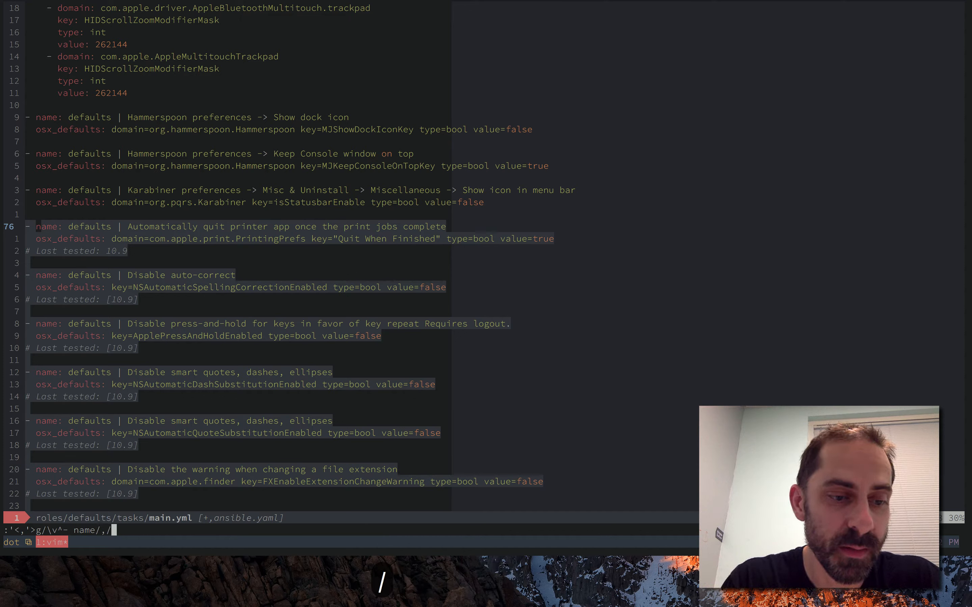
pyautogui.write('^#/')
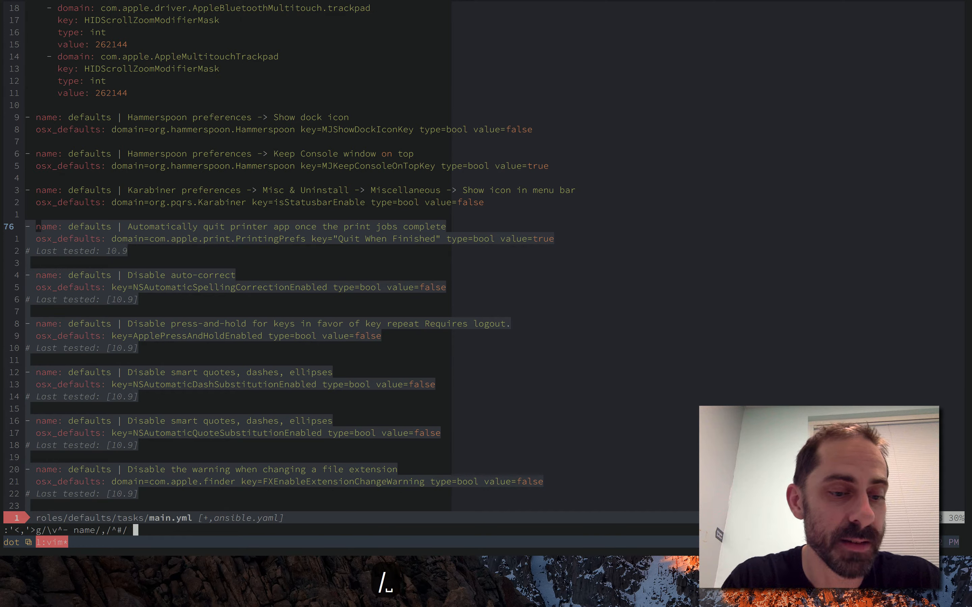
pyautogui.write('s/\\n/@@@/')
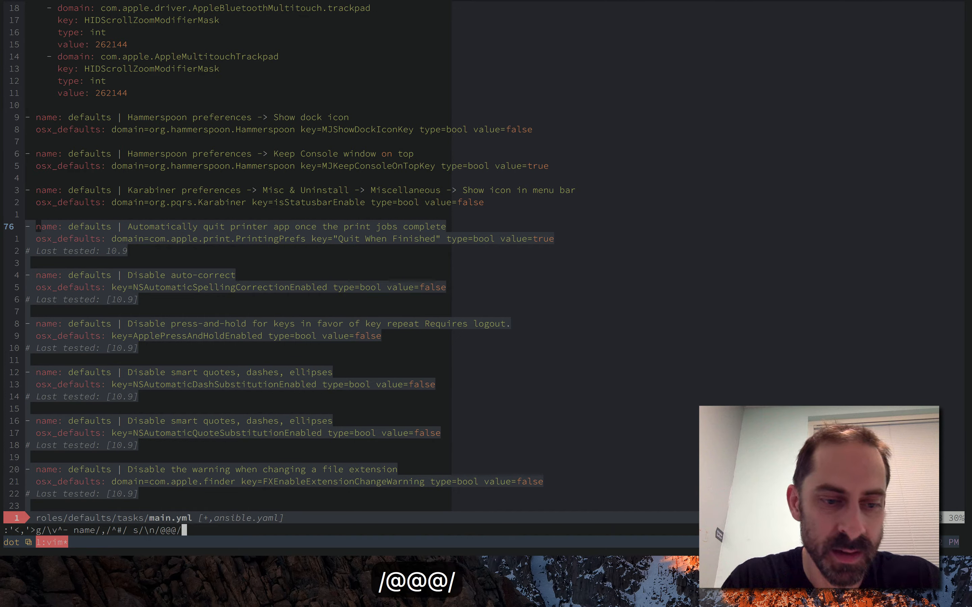
pyautogui.write('g')
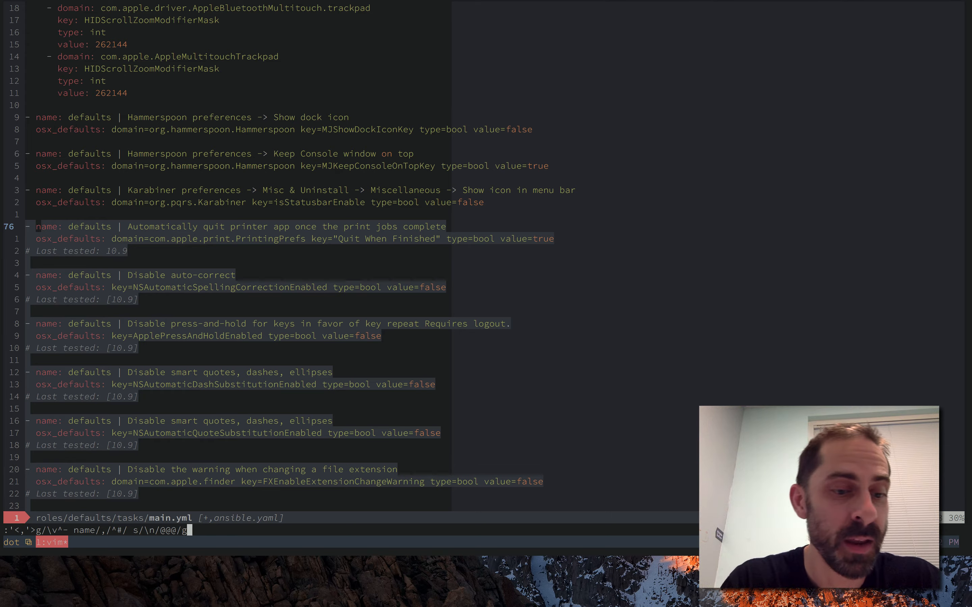
pyautogui.press('Return')
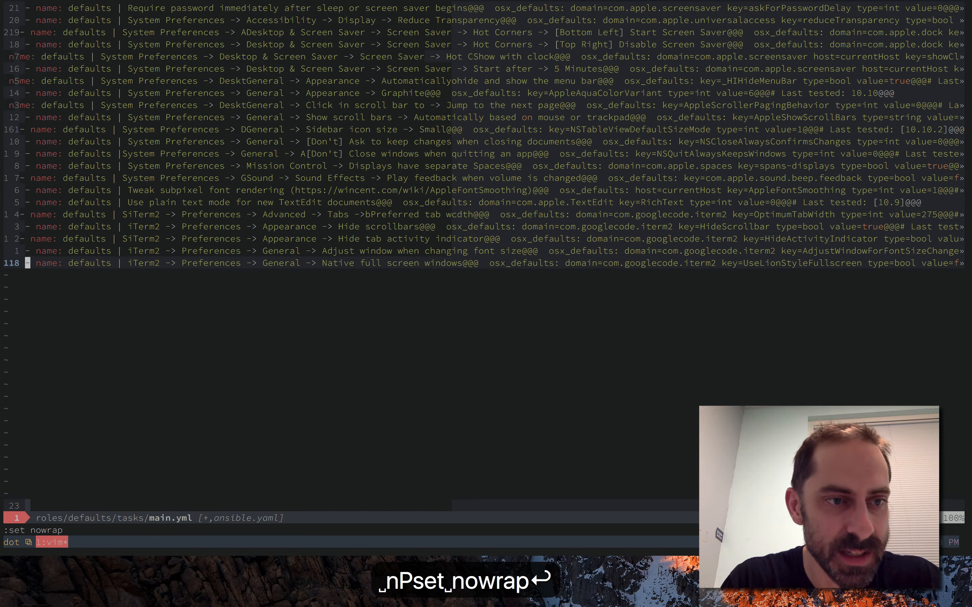
# Apply :set nowrap and move up through the collapsed single-line stanzas
pyautogui.press('k')
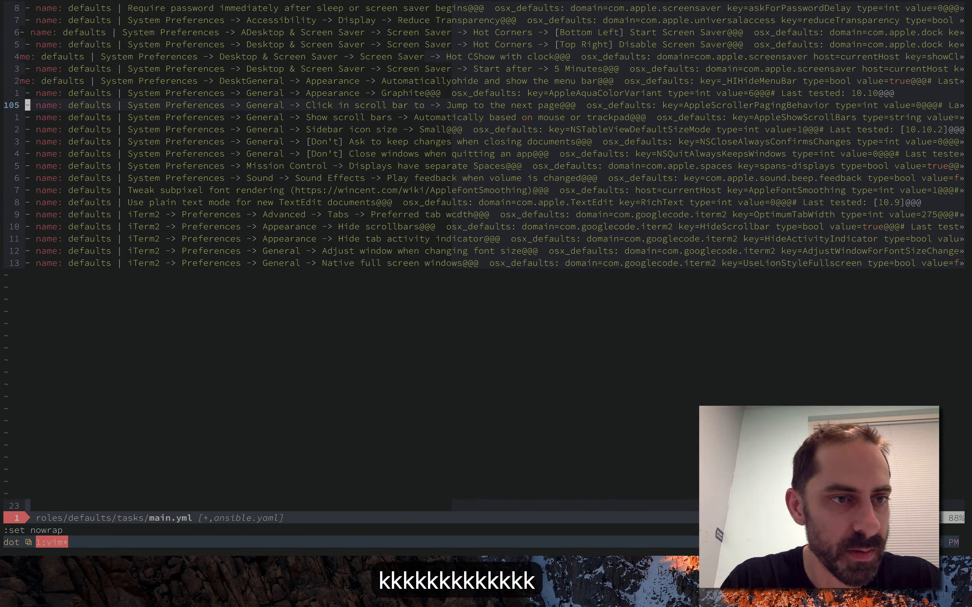
pyautogui.press('k')
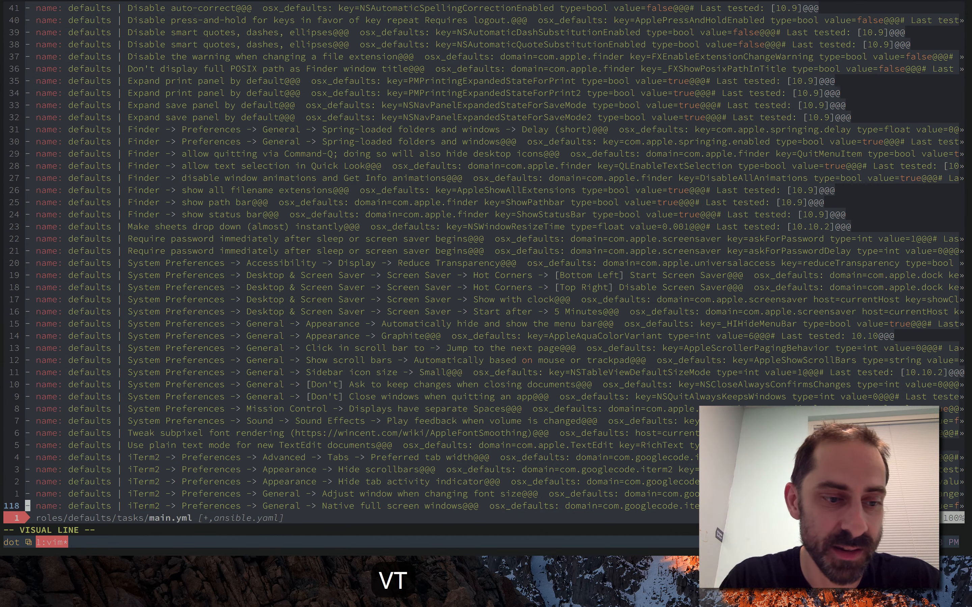
# Attempt :'<,'>s/\v@@@/\r/g on all lines and dismiss the resulting regex errors
pyautogui.write(":'<,'>s")
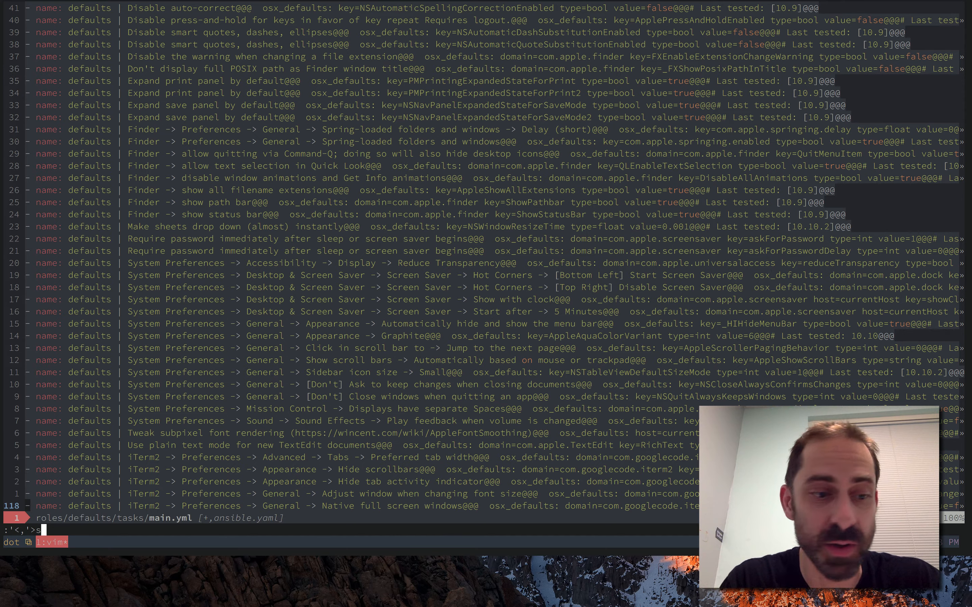
pyautogui.write('/\\v@@')
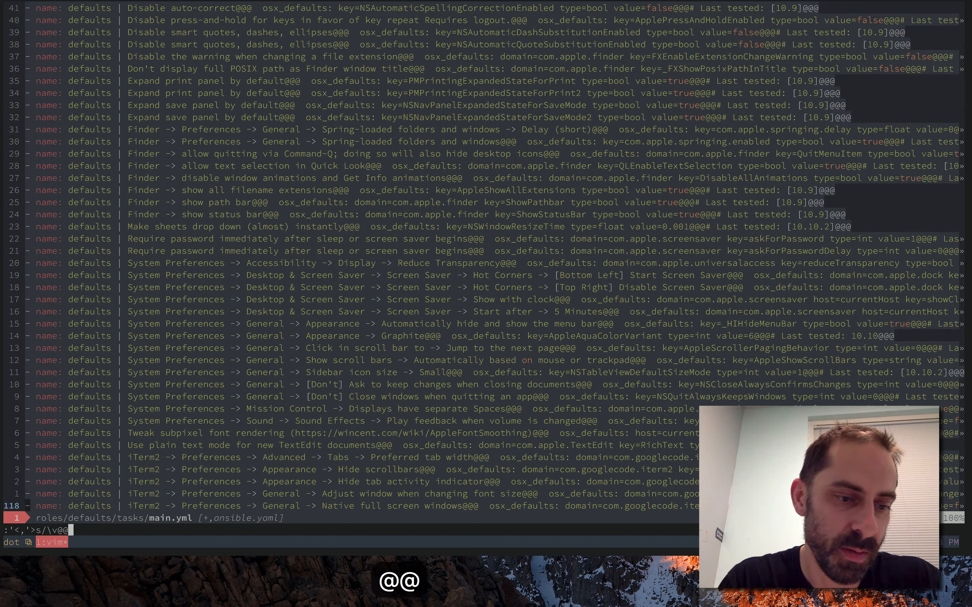
pyautogui.write('/')
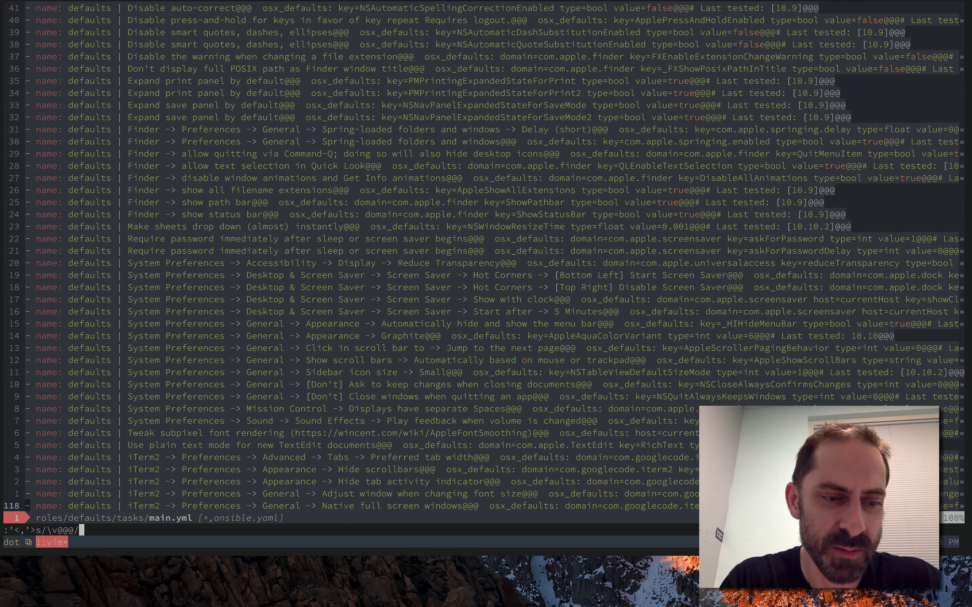
pyautogui.write('\\r/g')
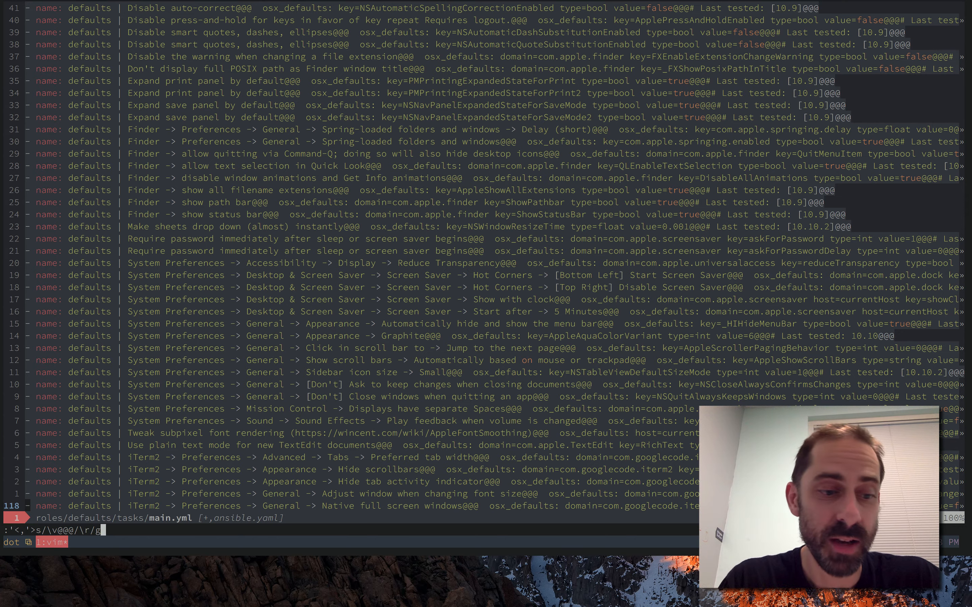
pyautogui.press('Return')
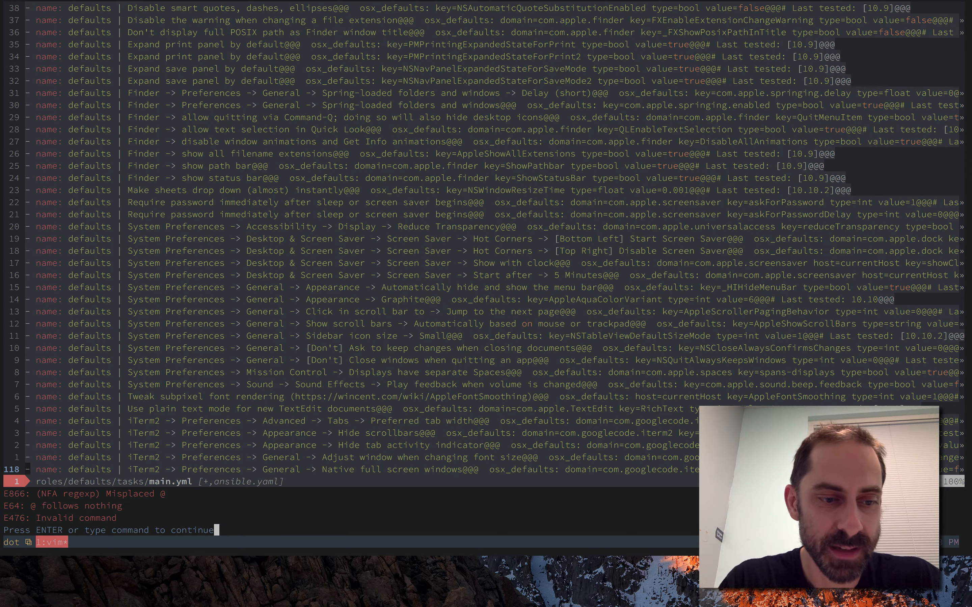
pyautogui.press('Return')
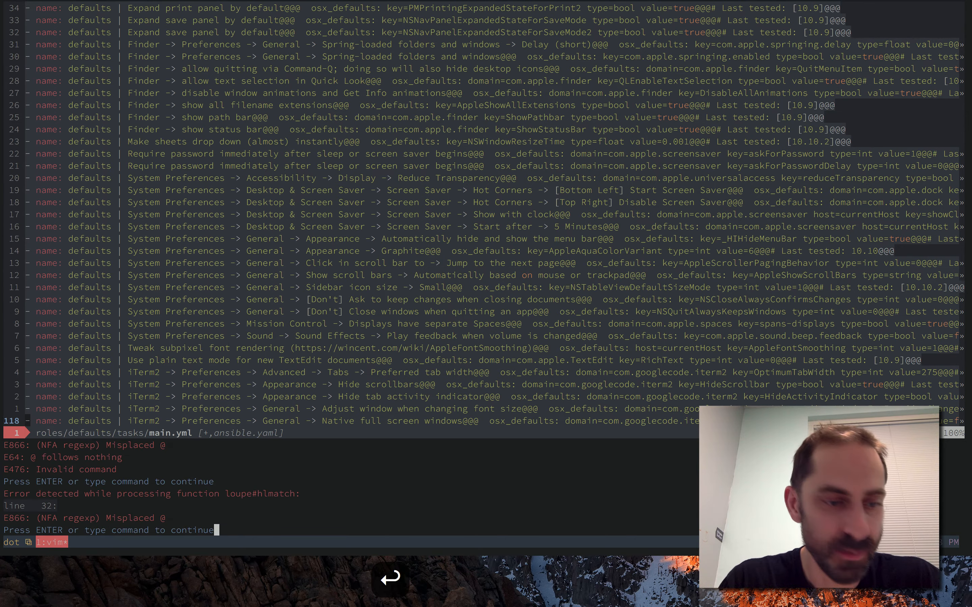
pyautogui.press('V')
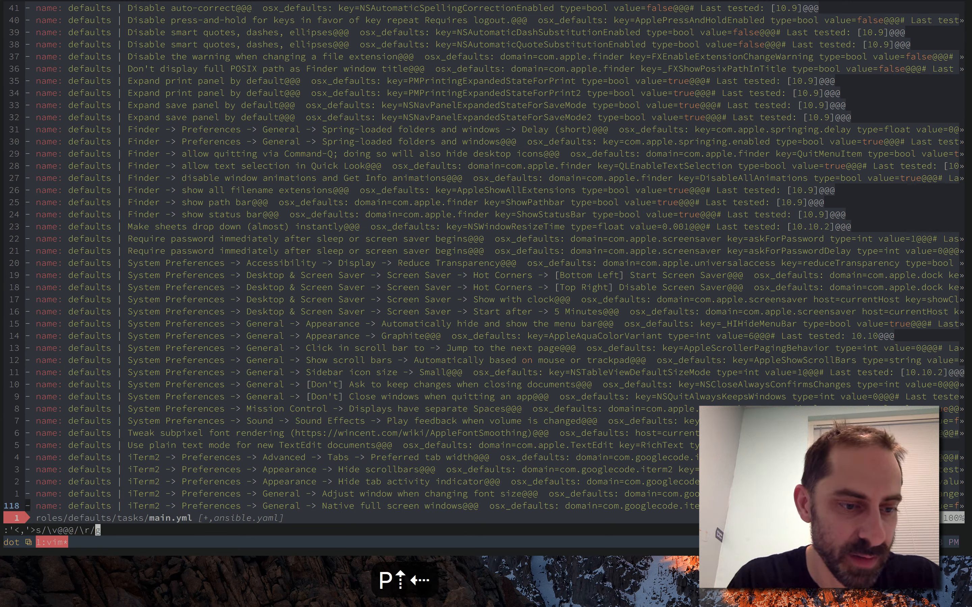
# Recall and fix the substitution to s/@@@/\r/g, expanding stanzas with 129 substitutions
pyautogui.press('backspace')
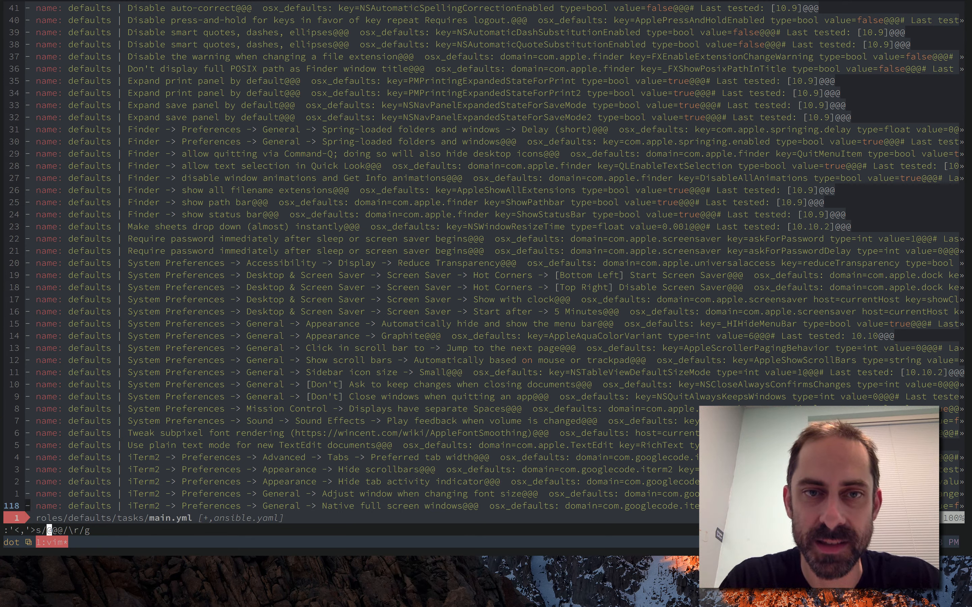
pyautogui.press('Return')
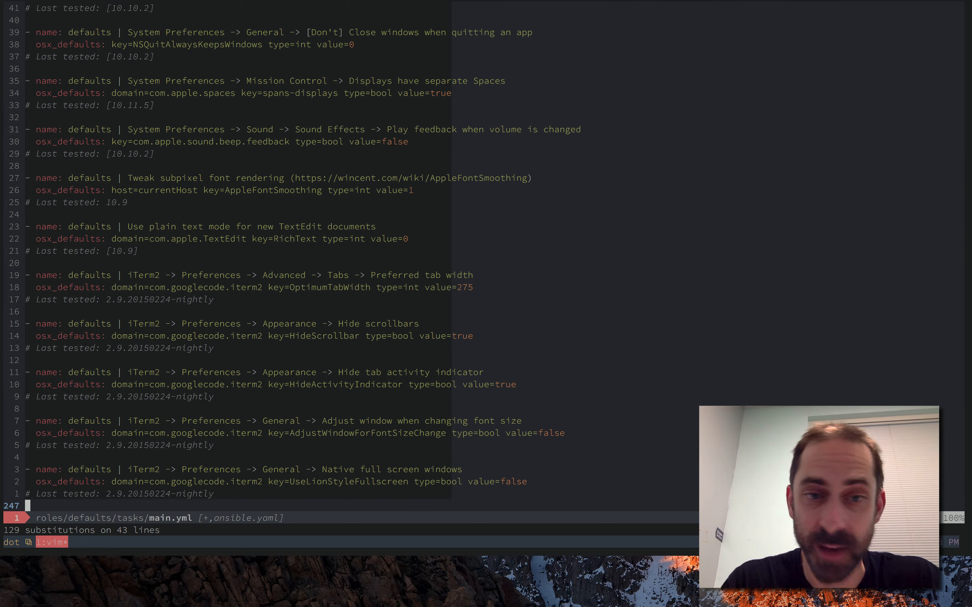
# Search /^# and replay the macro moving each Last tested comment above its stanza
pyautogui.press('k')
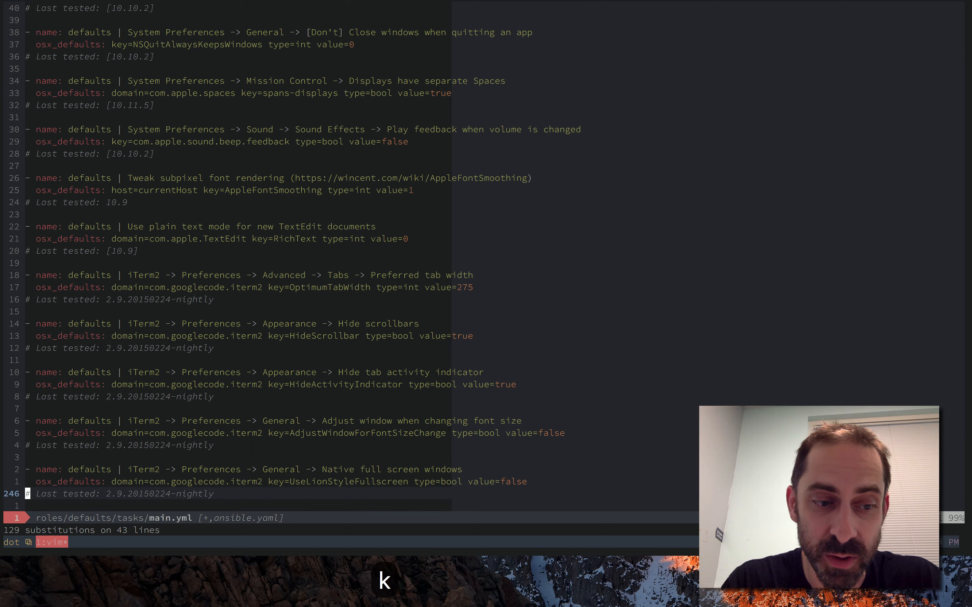
pyautogui.press('w')
pyautogui.write('/\\v@@')
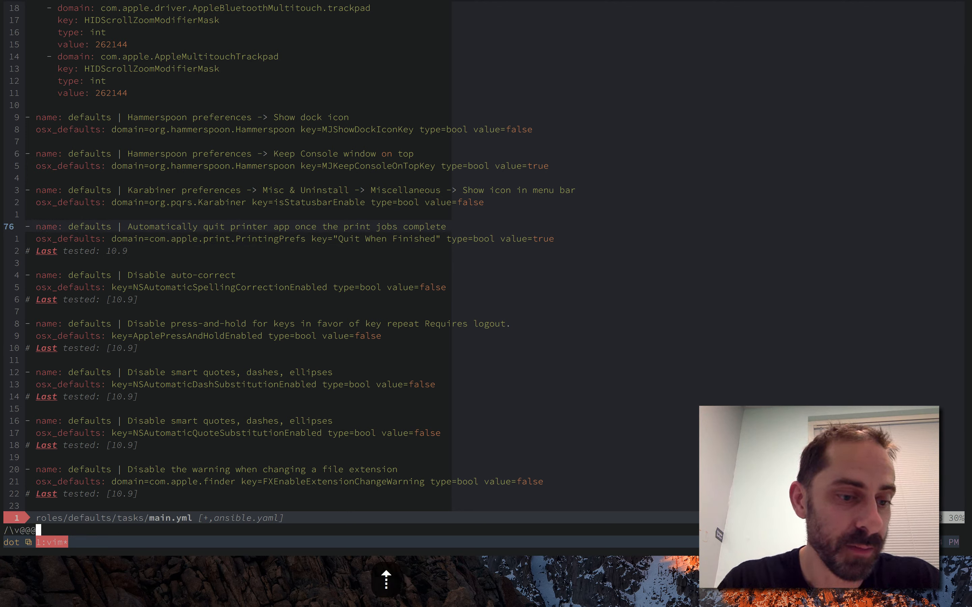
pyautogui.press('Return')
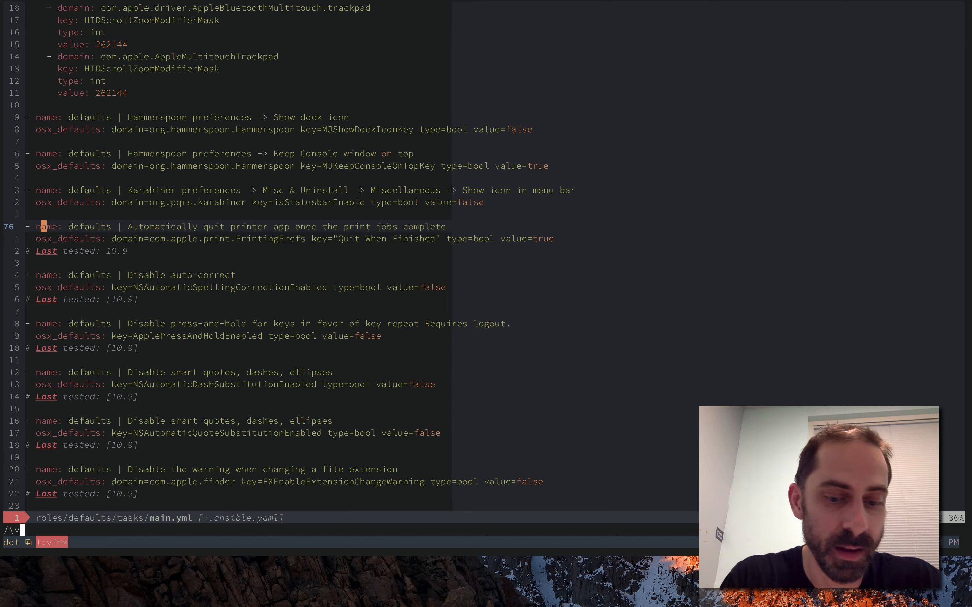
pyautogui.write('^#')
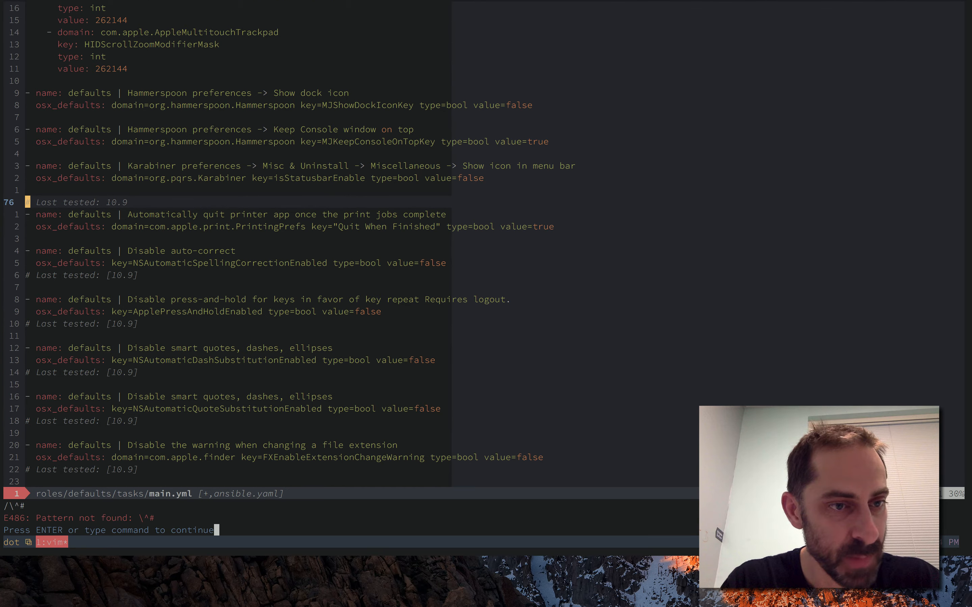
pyautogui.press('Return')
pyautogui.write('/\\v^')
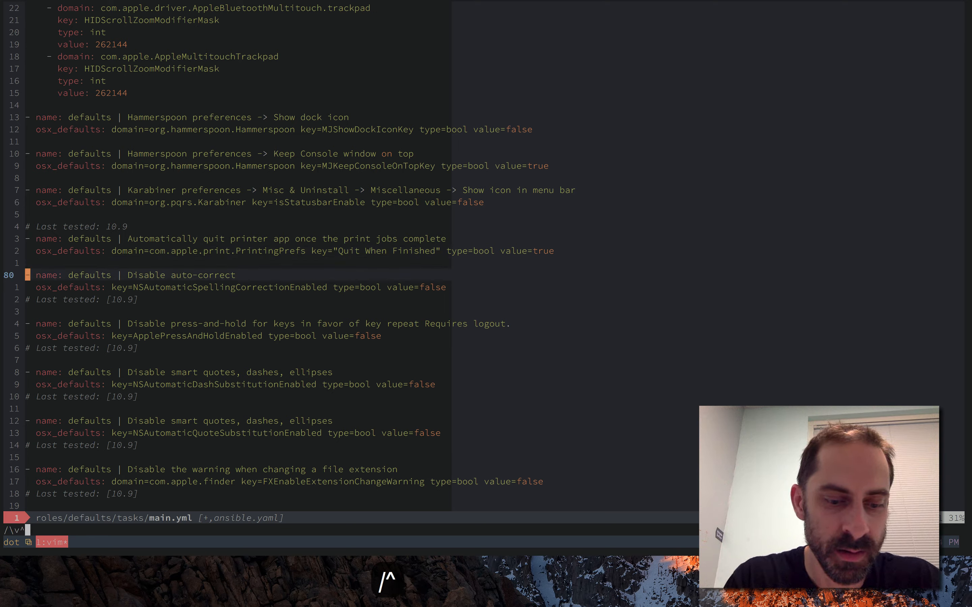
pyautogui.press('q')
pyautogui.write('#')
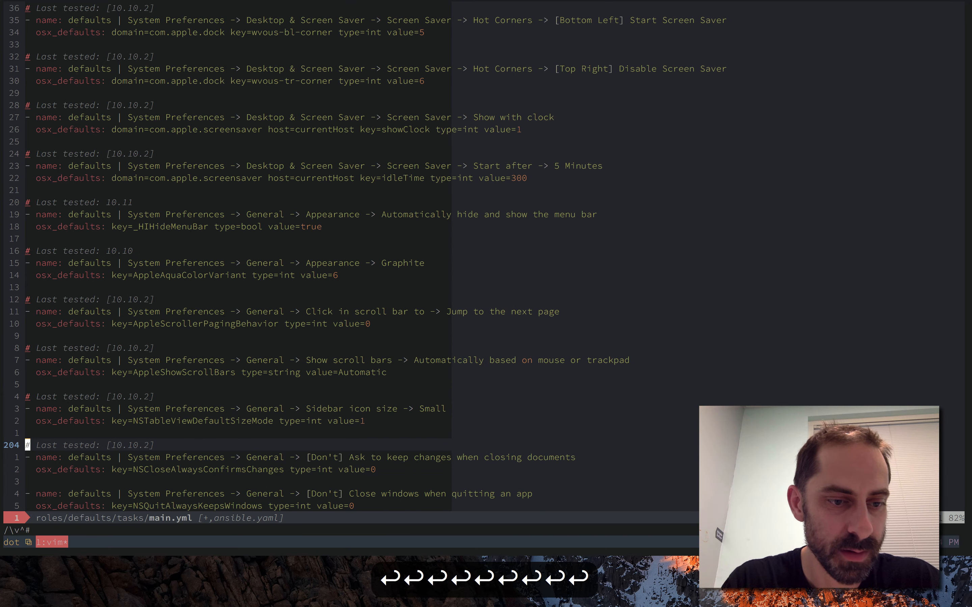
pyautogui.scroll(-3)
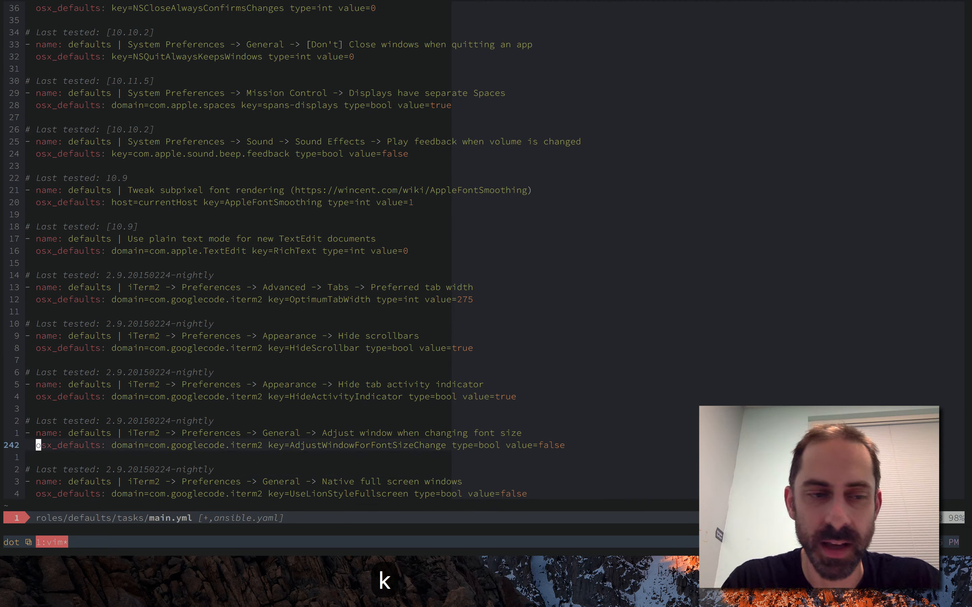
pyautogui.press('k')
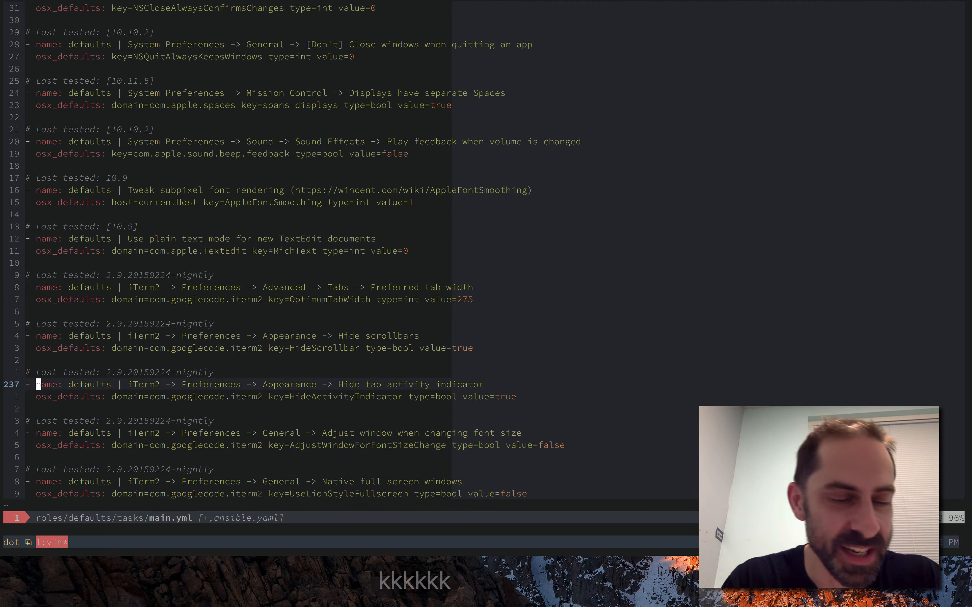
# Quit Vim with :q!, discarding the edits to main.yml
pyautogui.write(':q')
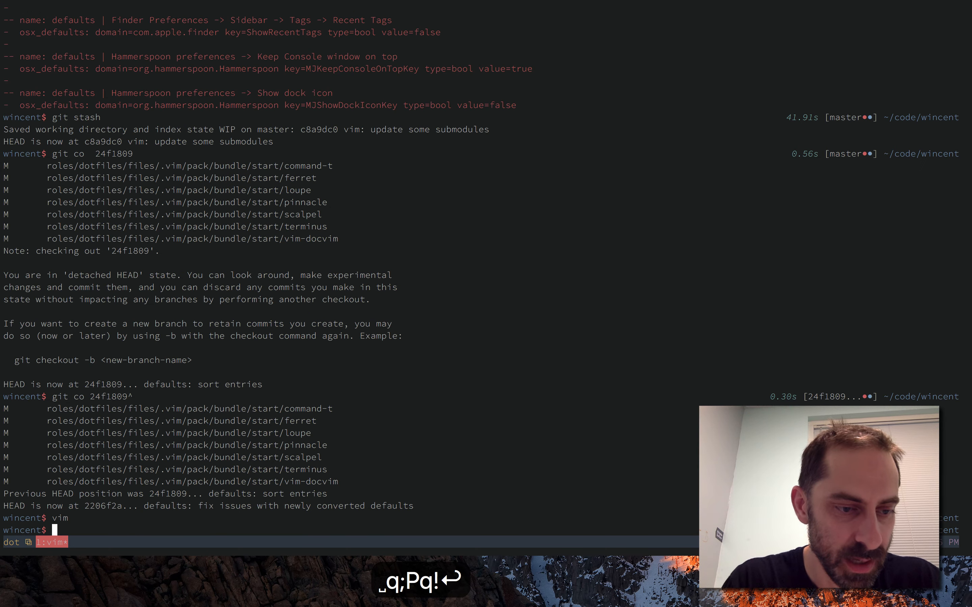
# Check git status and discard the local changes to roles/defaults/tasks/main.yml
pyautogui.write('git co')
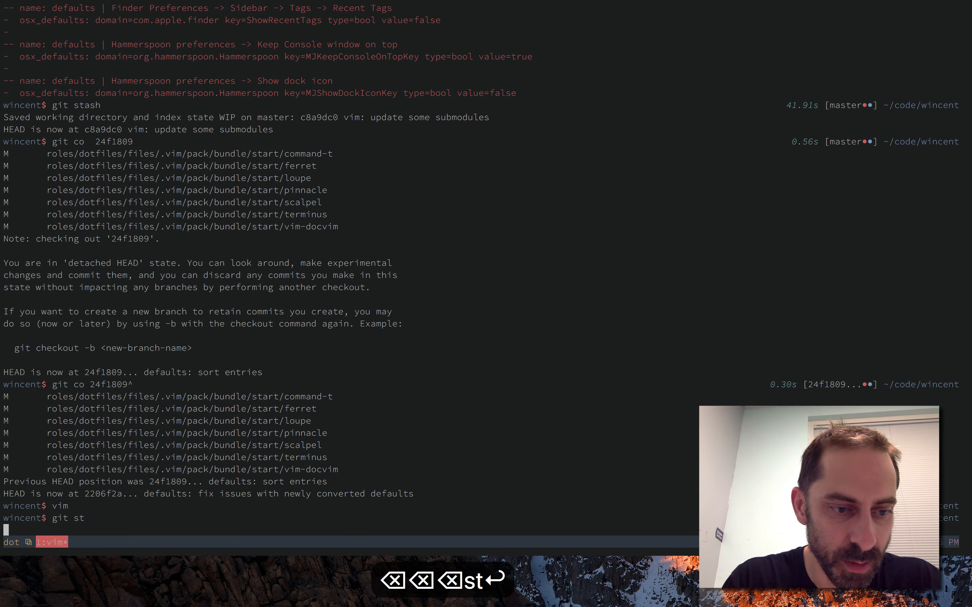
pyautogui.press('Return')
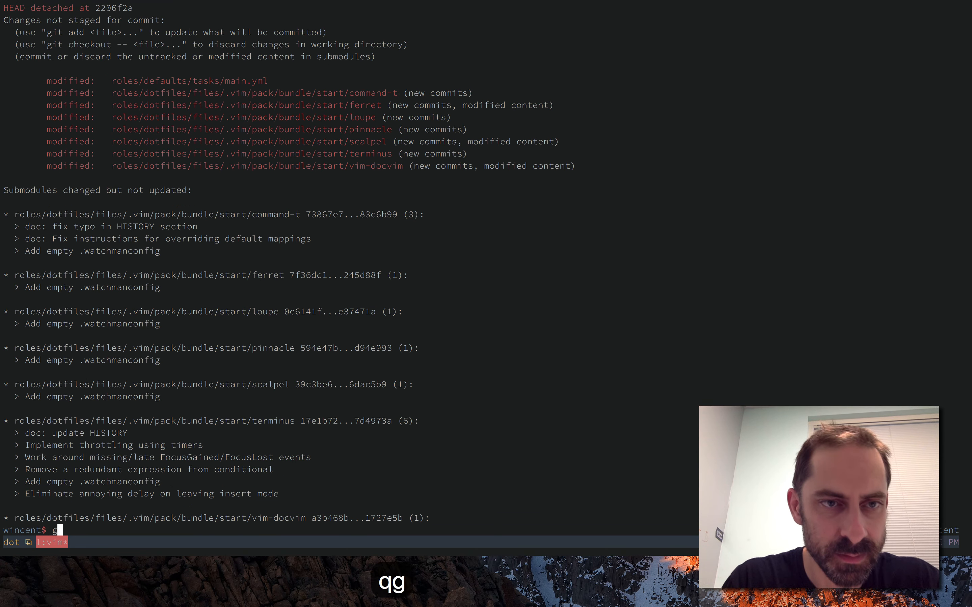
pyautogui.write('it co mast')
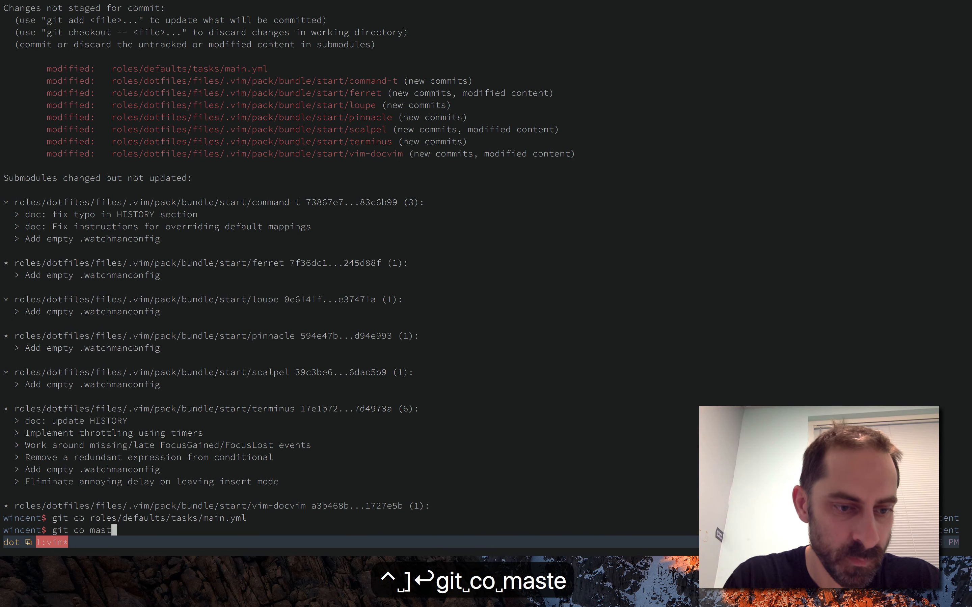
pyautogui.press('Return')
pyautogui.write('git show')
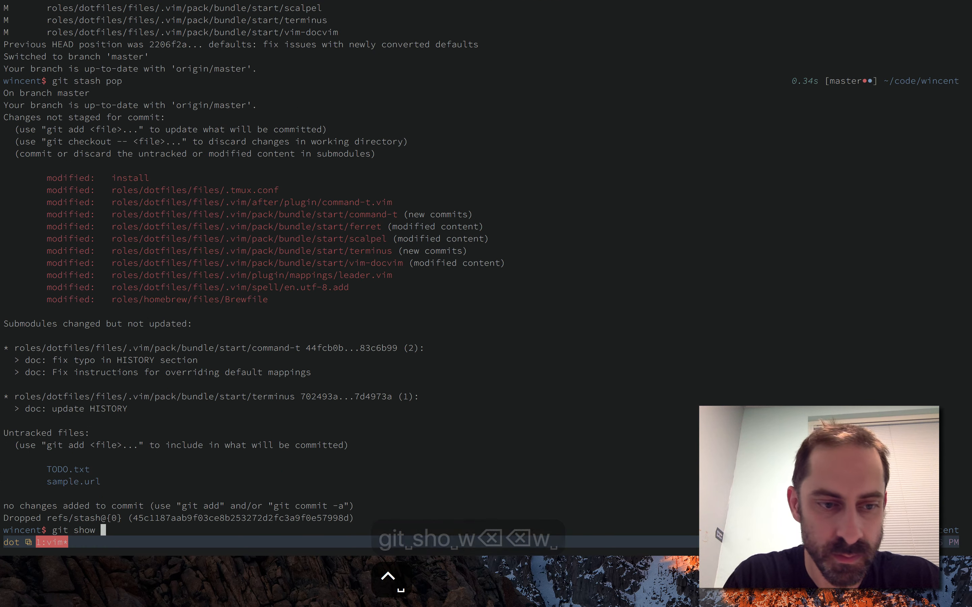
pyautogui.write('roles/defaults/tasks/main.yml')
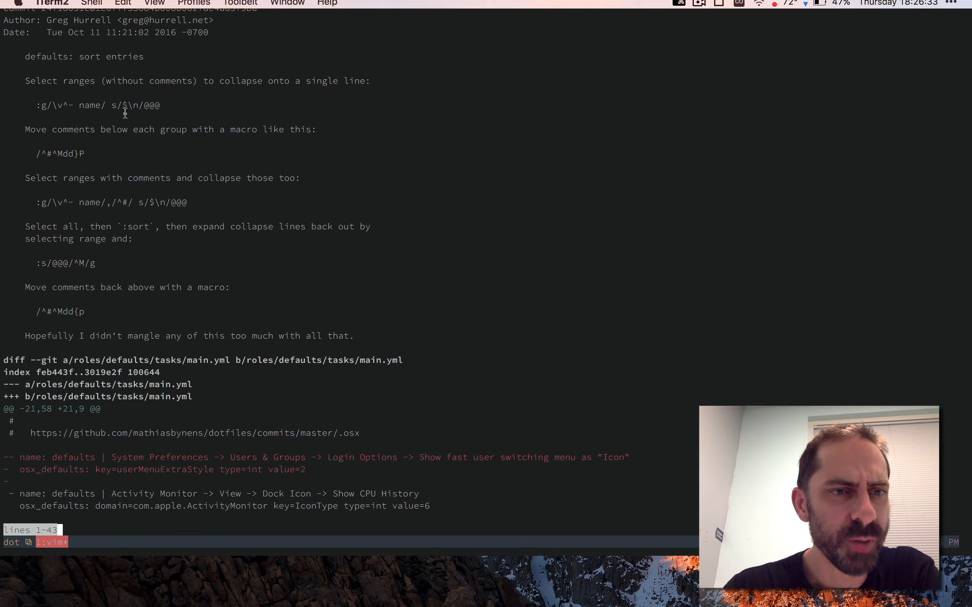
pyautogui.moveTo(209, 269)
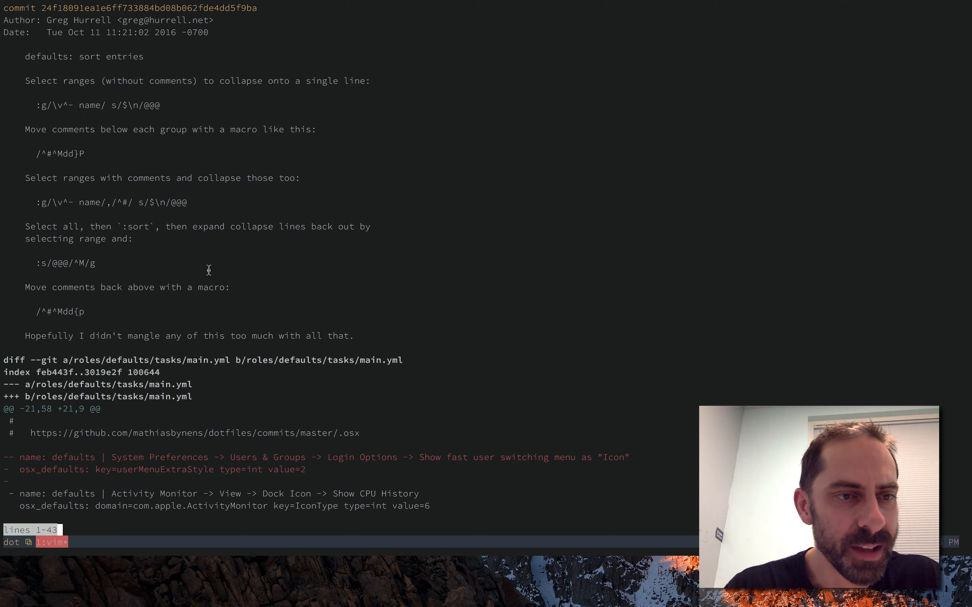
pyautogui.moveTo(27, 104)
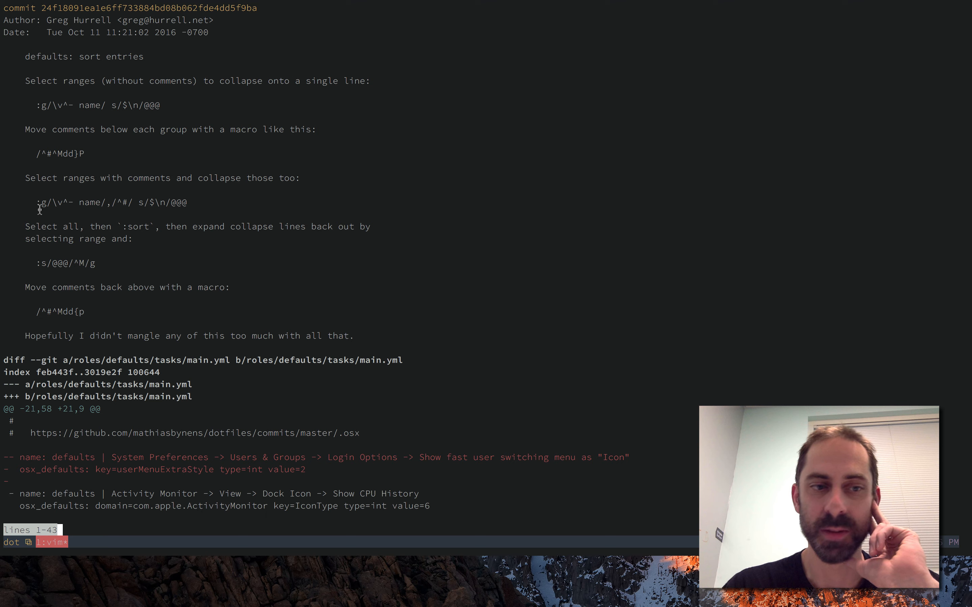
pyautogui.moveTo(57, 271)
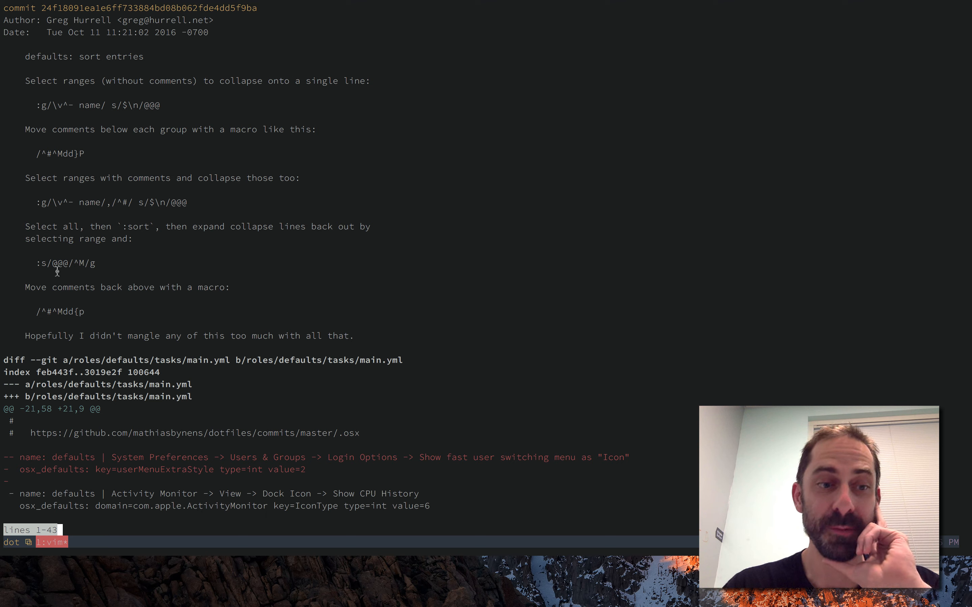
pyautogui.moveTo(78, 323)
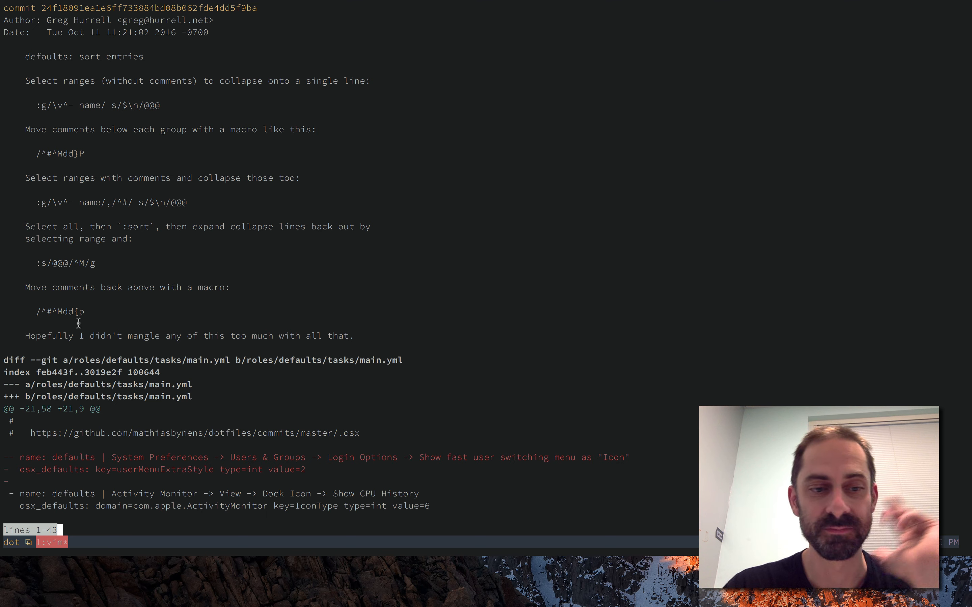